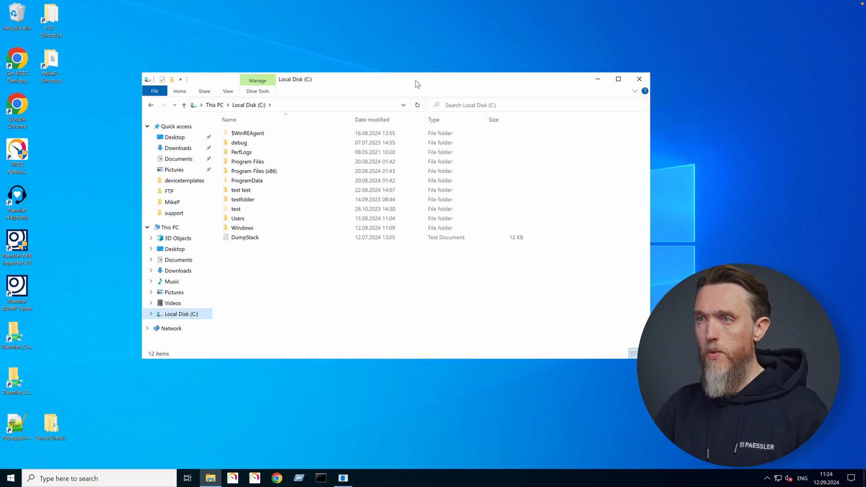
{"action": "mouse_move", "coordinate": [450, 275]}
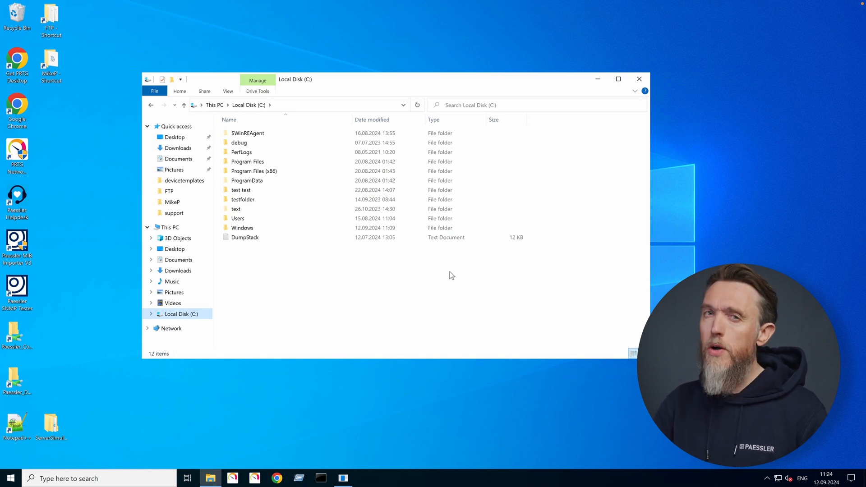
{"action": "mouse_move", "coordinate": [446, 290]}
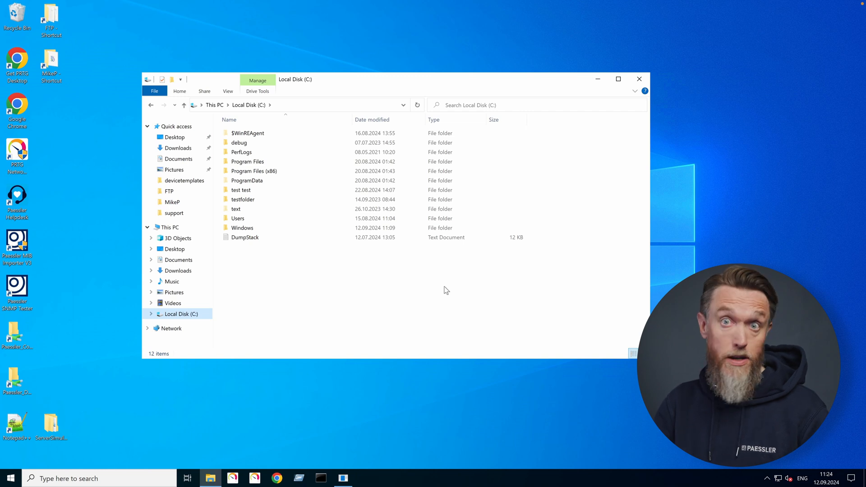
{"action": "mouse_move", "coordinate": [310, 220]}
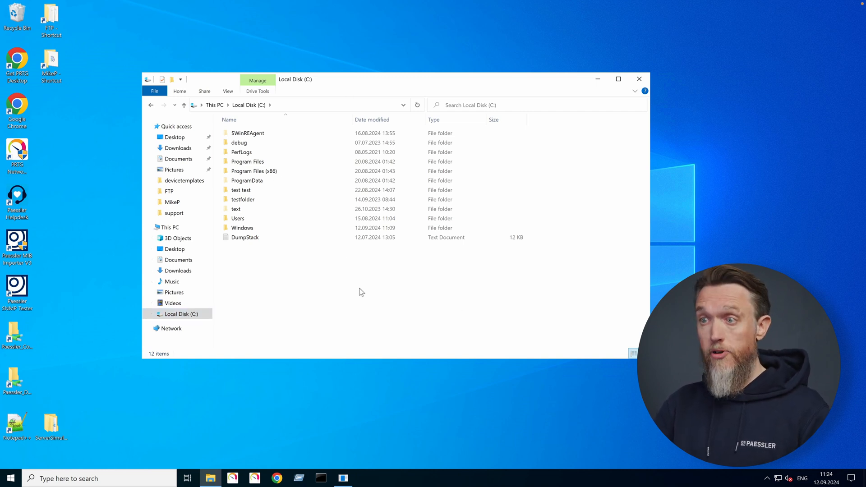
{"action": "mouse_move", "coordinate": [366, 302]}
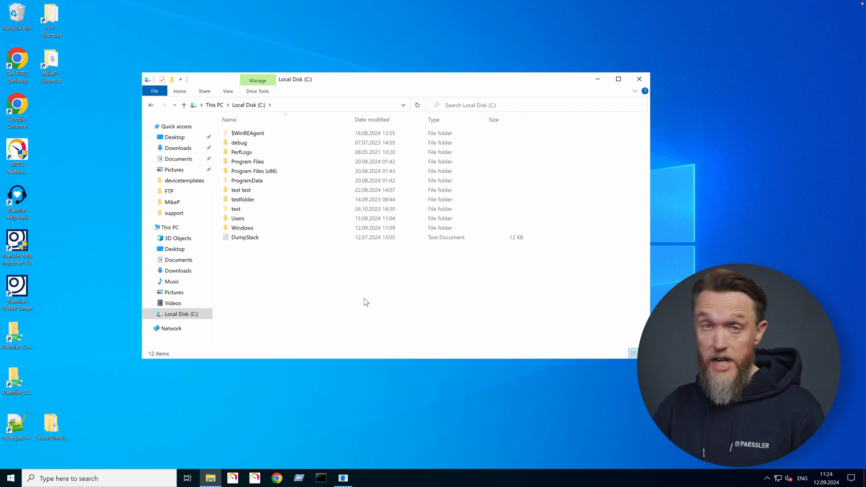
{"action": "mouse_move", "coordinate": [308, 289]}
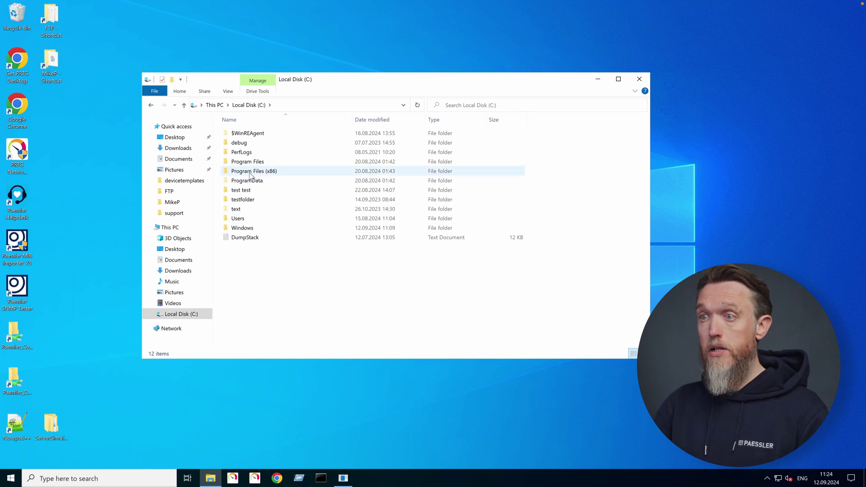
Browse to Program Files (x86)\PRTG Network Monitor\lookups and scroll through its .ovl lookup files
{"action": "double_click", "coordinate": [253, 170]}
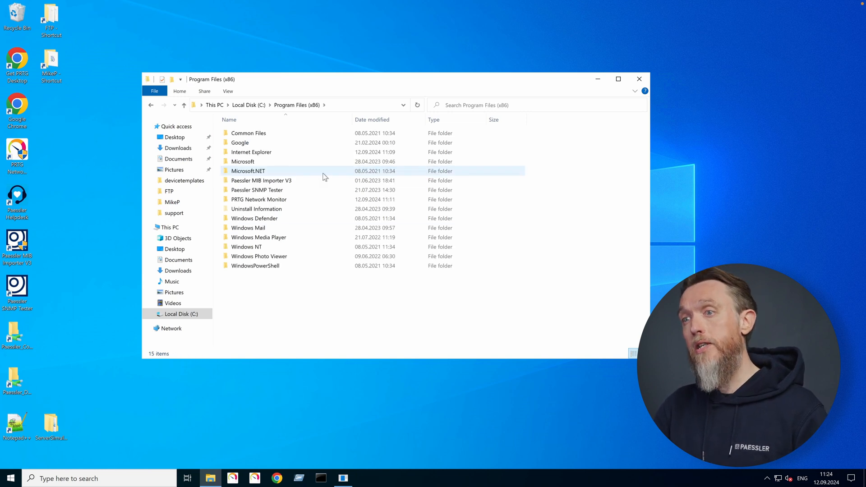
{"action": "double_click", "coordinate": [259, 199]}
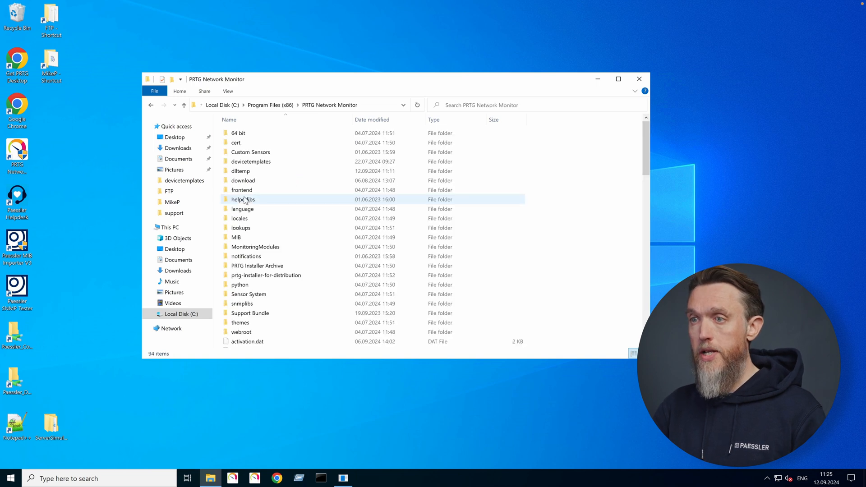
{"action": "mouse_move", "coordinate": [241, 227]}
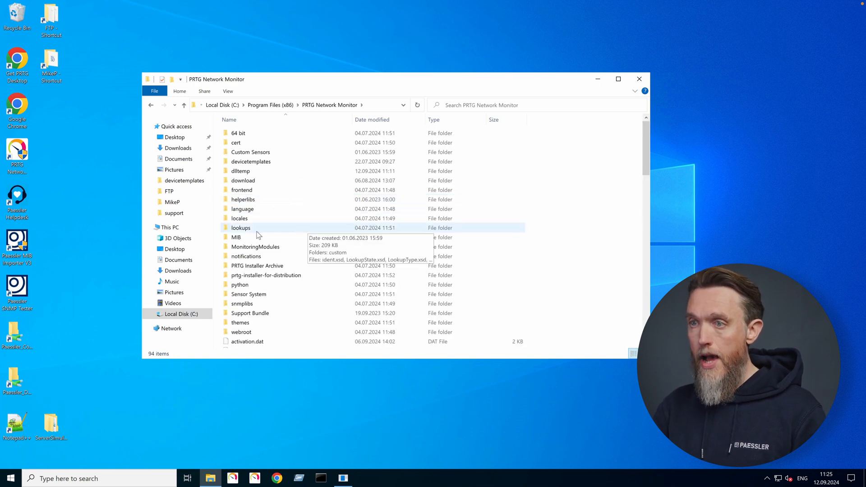
{"action": "double_click", "coordinate": [241, 228]}
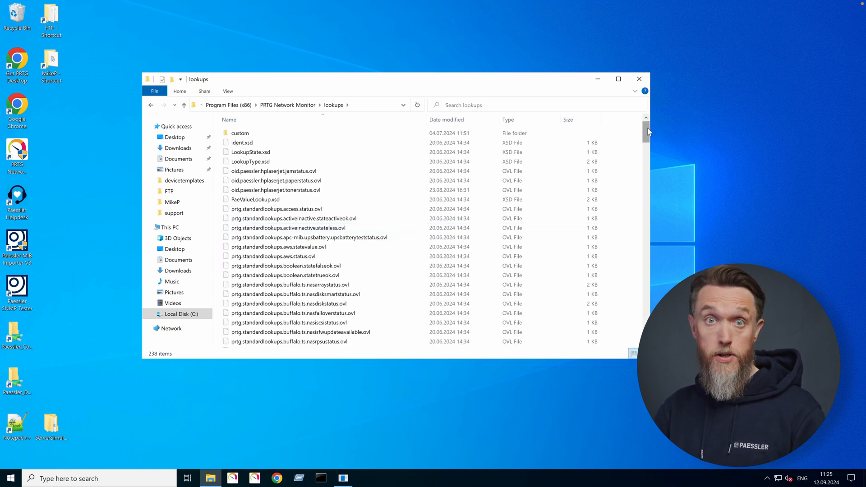
{"action": "scroll", "scroll_direction": "down", "scroll_amount": 3}
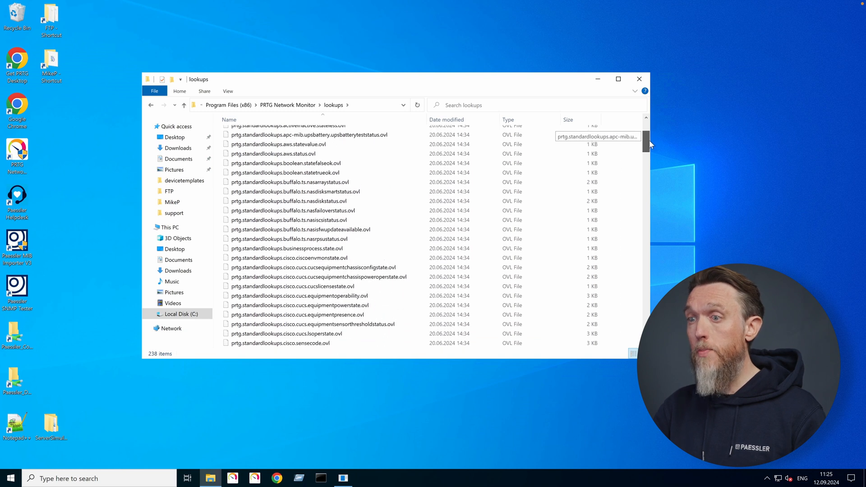
{"action": "scroll", "scroll_direction": "down", "scroll_amount": 3}
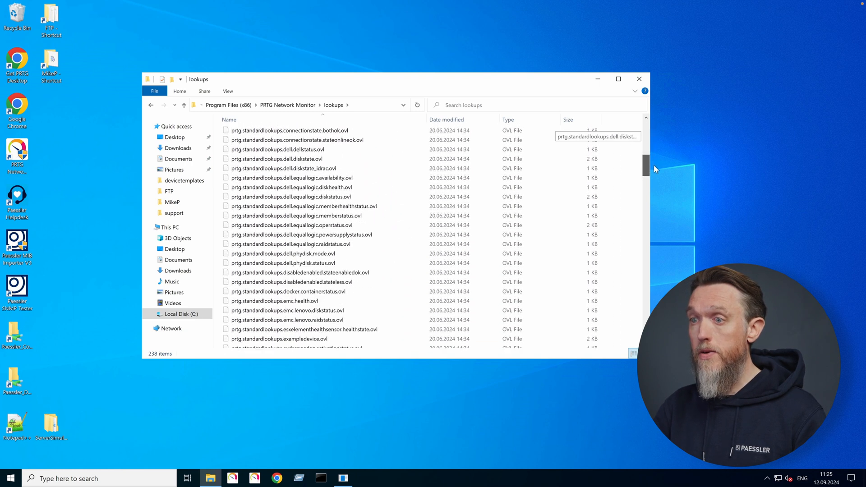
{"action": "scroll", "scroll_direction": "down", "scroll_amount": 3}
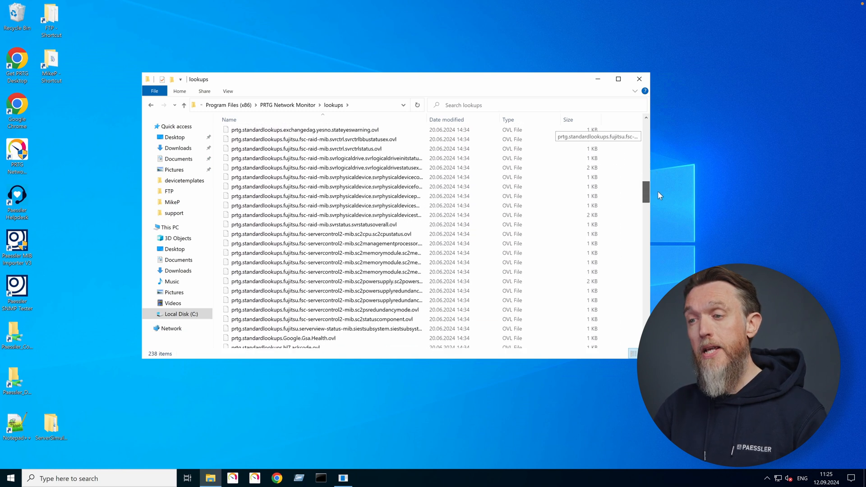
{"action": "scroll", "scroll_direction": "up", "scroll_amount": 3}
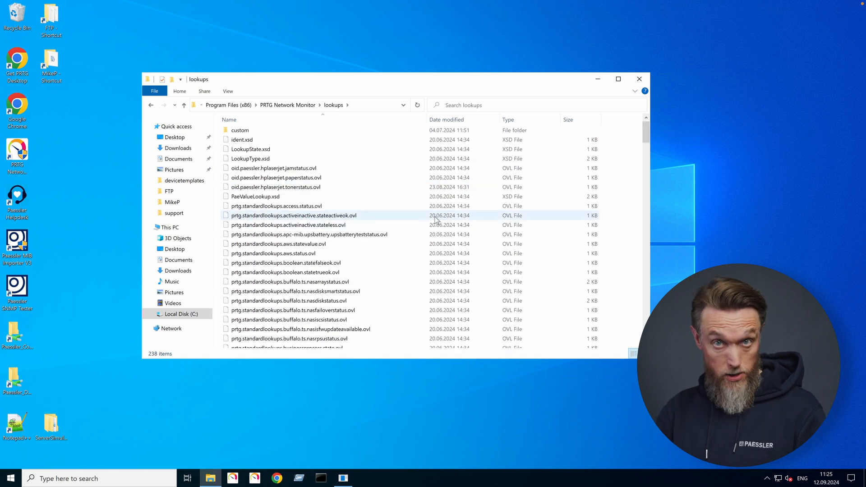
{"action": "mouse_move", "coordinate": [397, 93]}
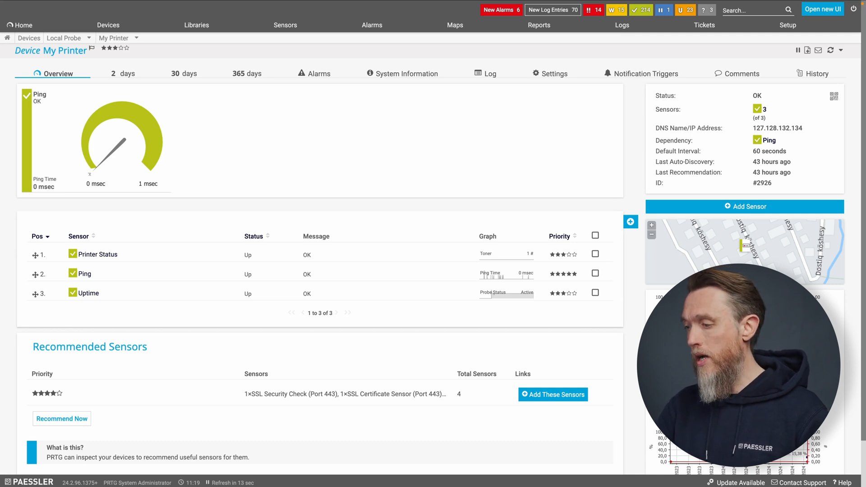
{"action": "mouse_move", "coordinate": [330, 127]}
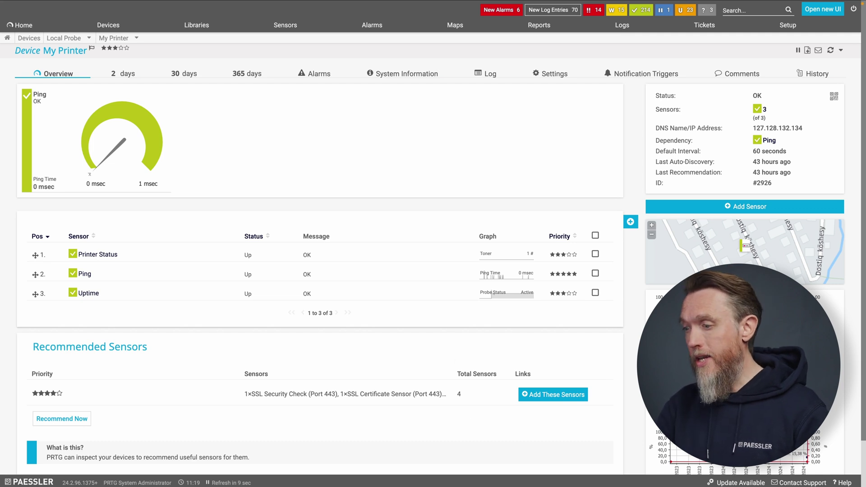
{"action": "mouse_move", "coordinate": [401, 205]}
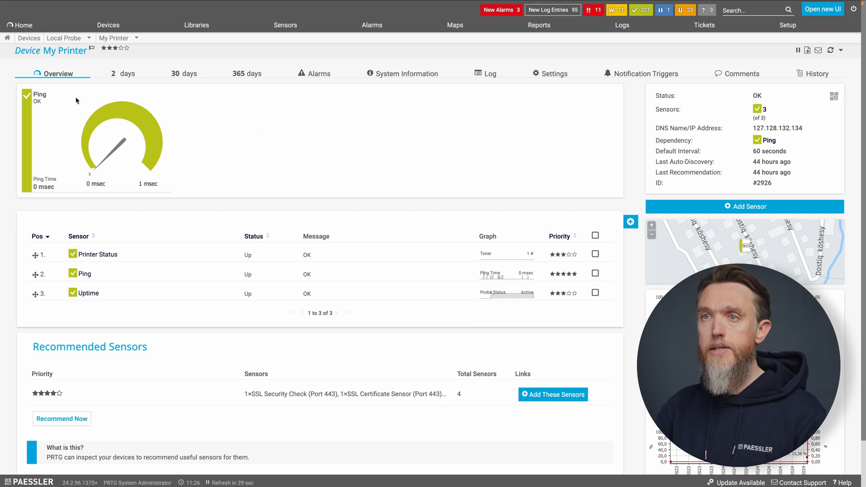
{"action": "mouse_move", "coordinate": [96, 254]}
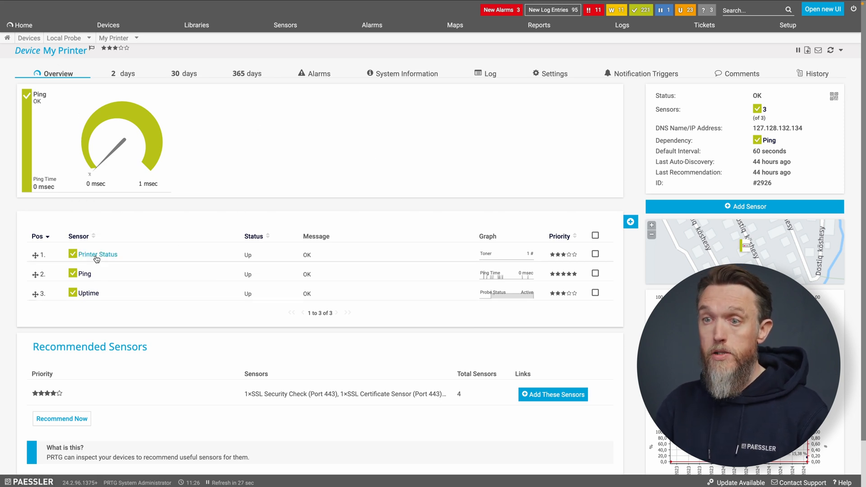
Open the Printer Status sensor from the device's sensor list
{"action": "left_click", "coordinate": [97, 254]}
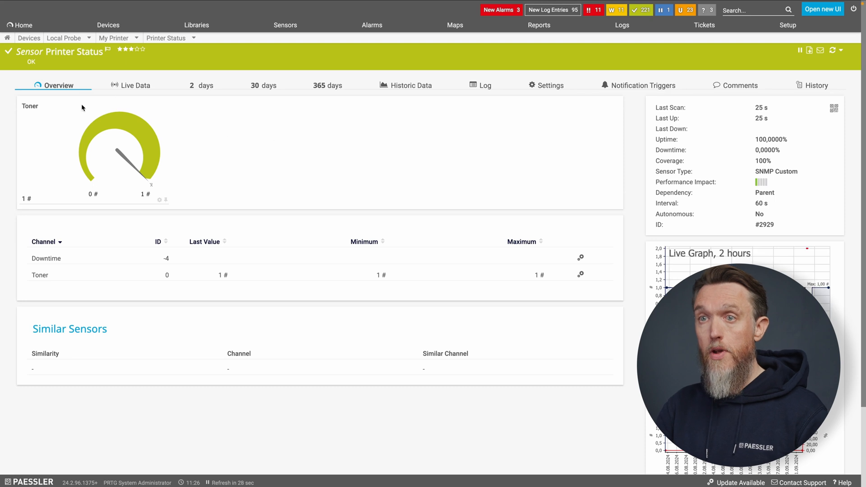
{"action": "mouse_move", "coordinate": [142, 194]}
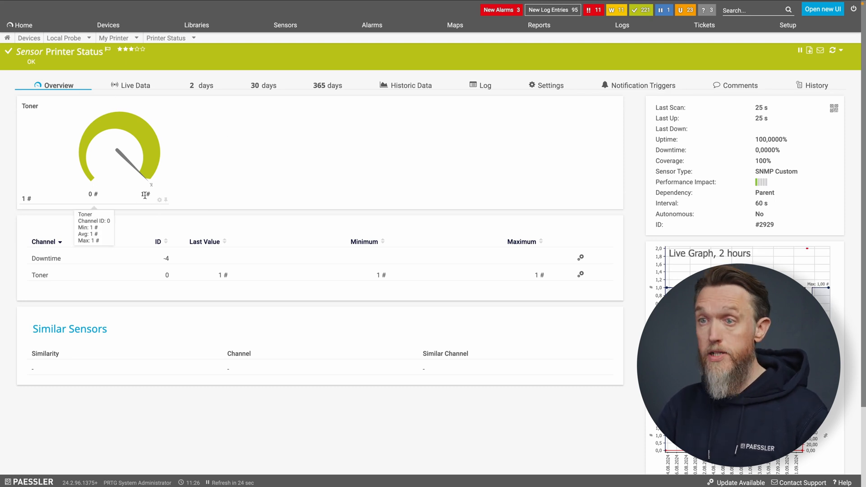
{"action": "mouse_move", "coordinate": [315, 179]}
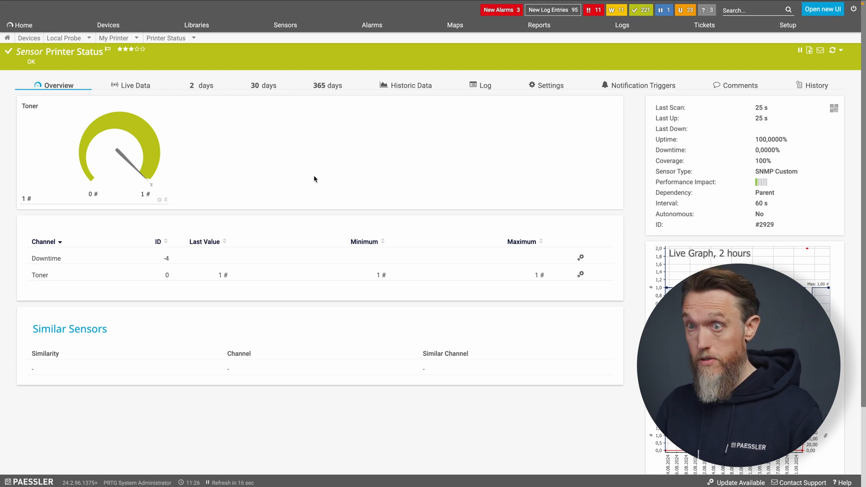
{"action": "mouse_move", "coordinate": [332, 181]}
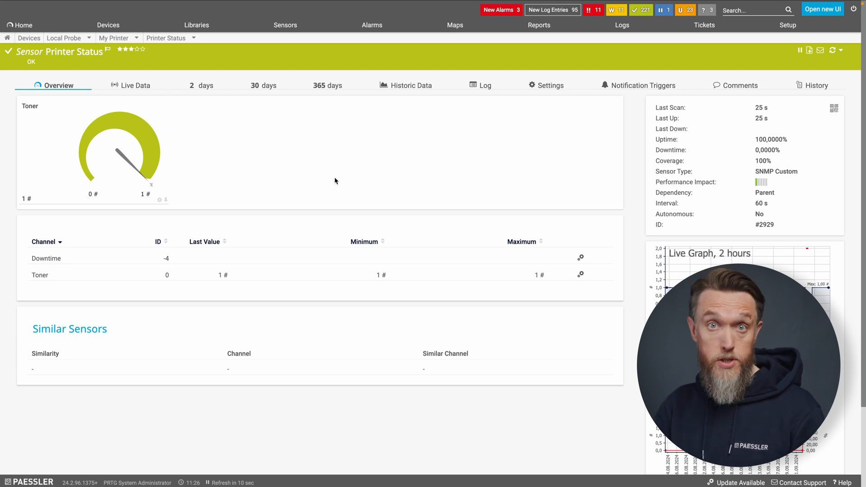
{"action": "mouse_move", "coordinate": [245, 183]}
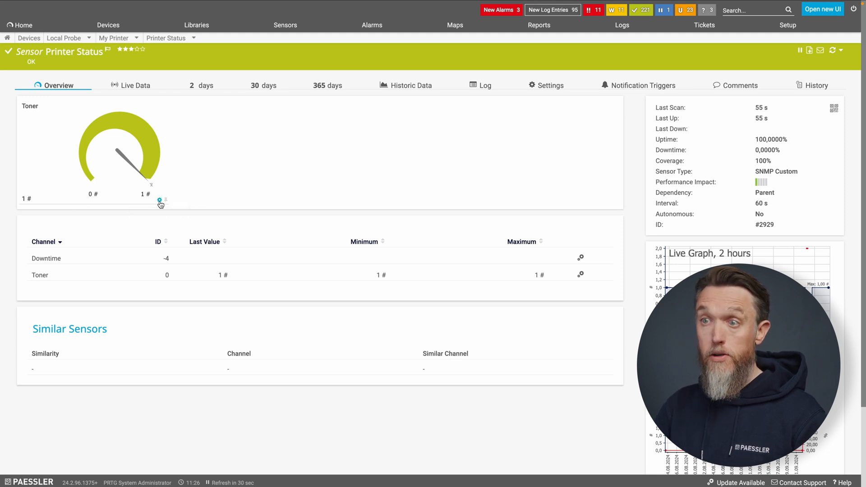
Open the Toner channel's settings and keep alerting based on lookups selected
{"action": "left_click", "coordinate": [581, 273]}
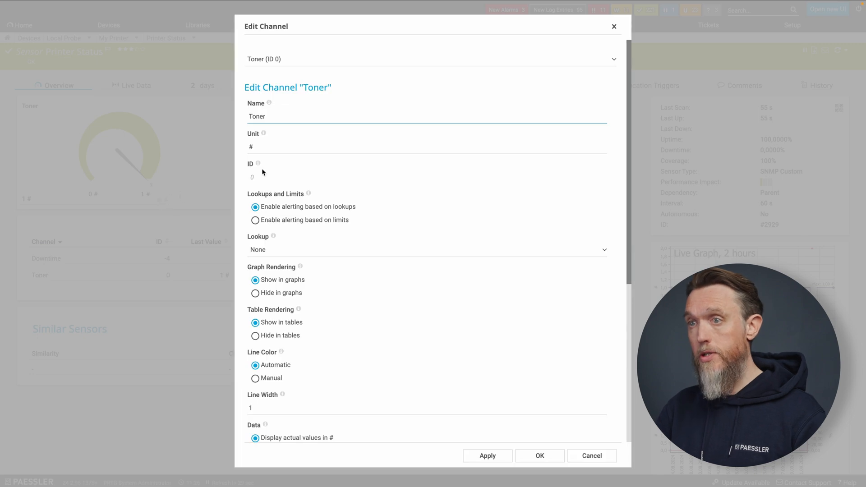
{"action": "mouse_move", "coordinate": [629, 127]}
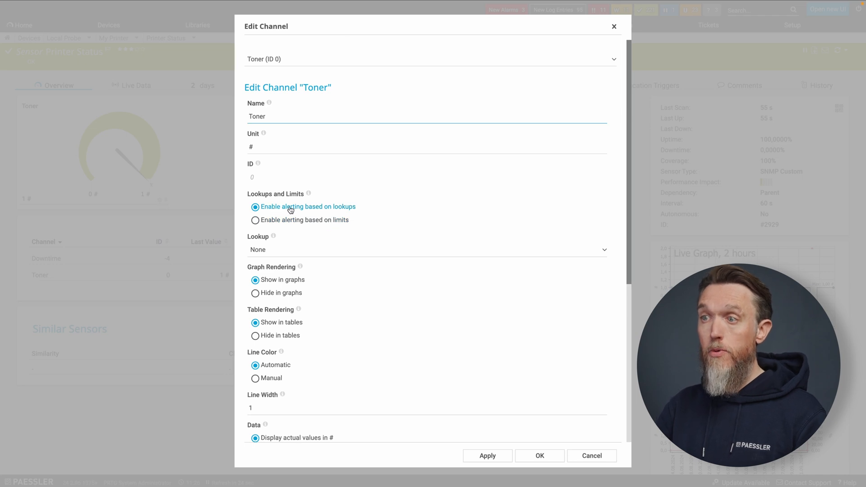
{"action": "left_click", "coordinate": [255, 220]}
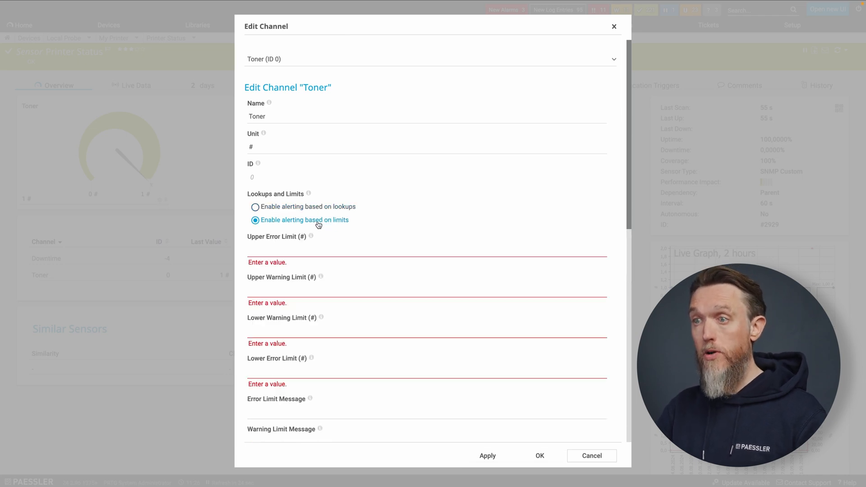
{"action": "left_click", "coordinate": [254, 207]}
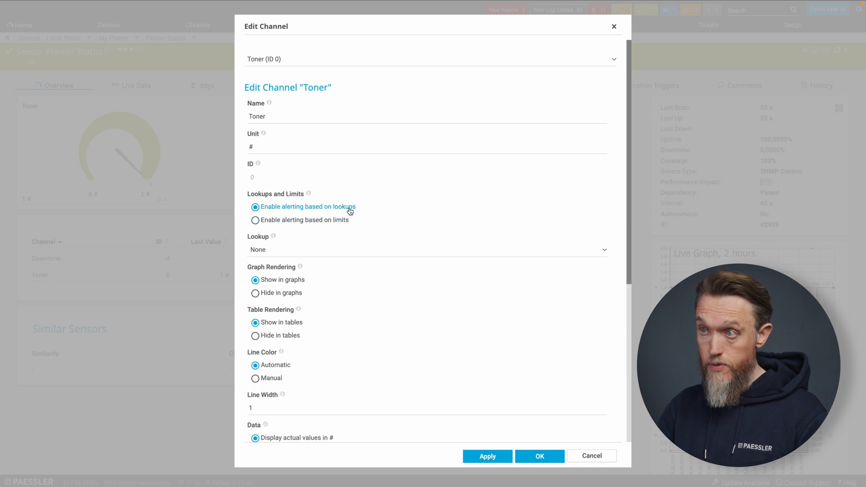
{"action": "mouse_move", "coordinate": [493, 209]}
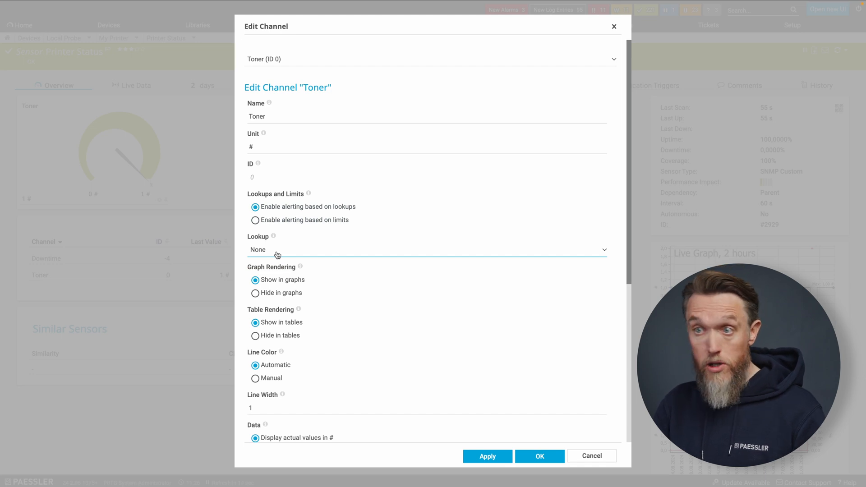
Set the Toner channel's lookup to oid.paessler.hplaserjet.tonerstatus
{"action": "left_click", "coordinate": [427, 249]}
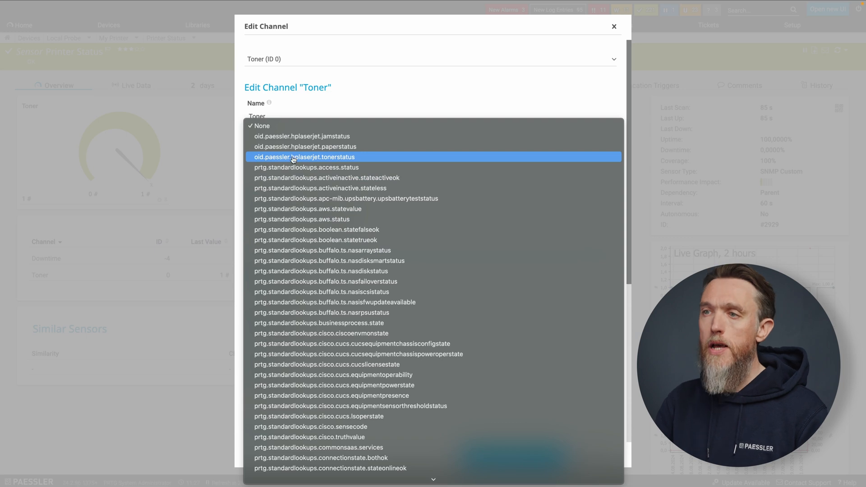
{"action": "mouse_move", "coordinate": [333, 161]}
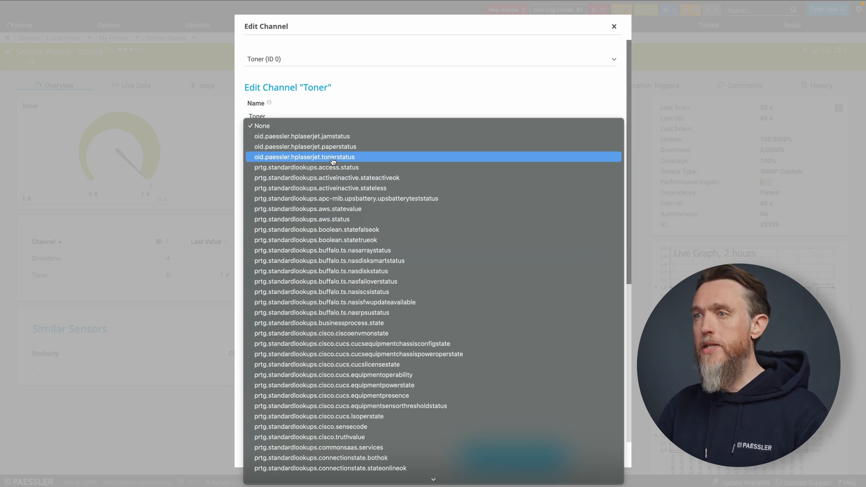
{"action": "left_click", "coordinate": [303, 157]}
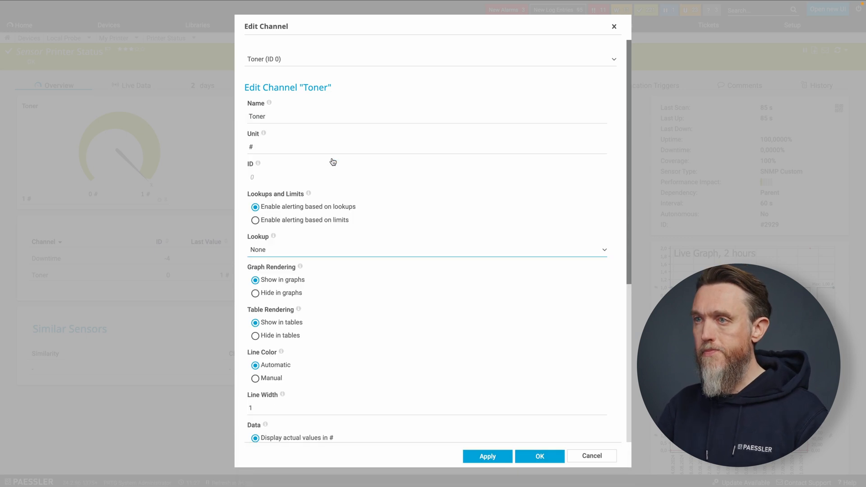
{"action": "left_click", "coordinate": [425, 249]}
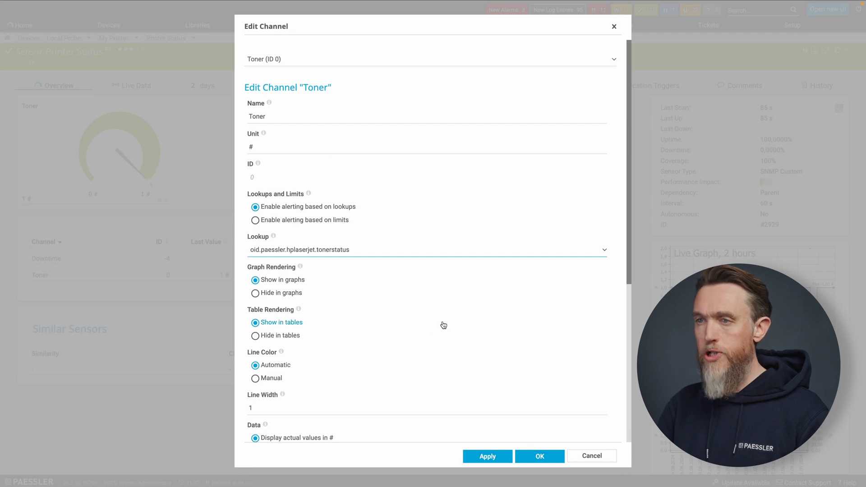
{"action": "mouse_move", "coordinate": [429, 260]}
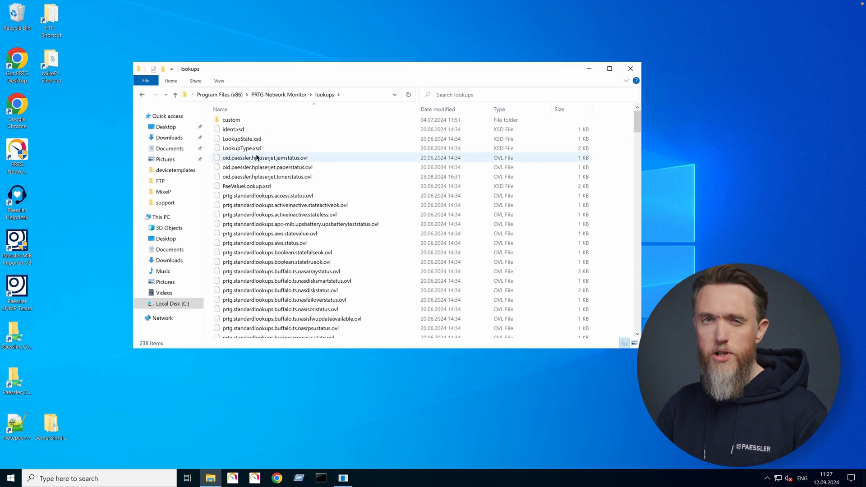
{"action": "mouse_move", "coordinate": [264, 160]}
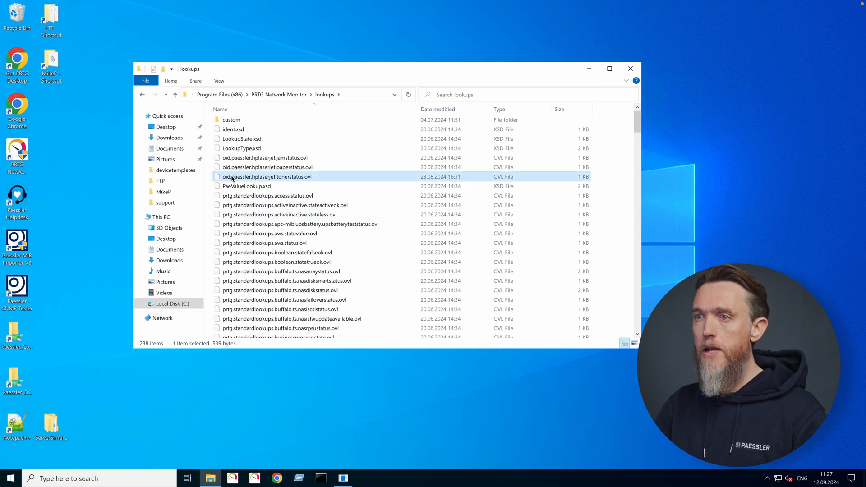
{"action": "mouse_move", "coordinate": [251, 178]}
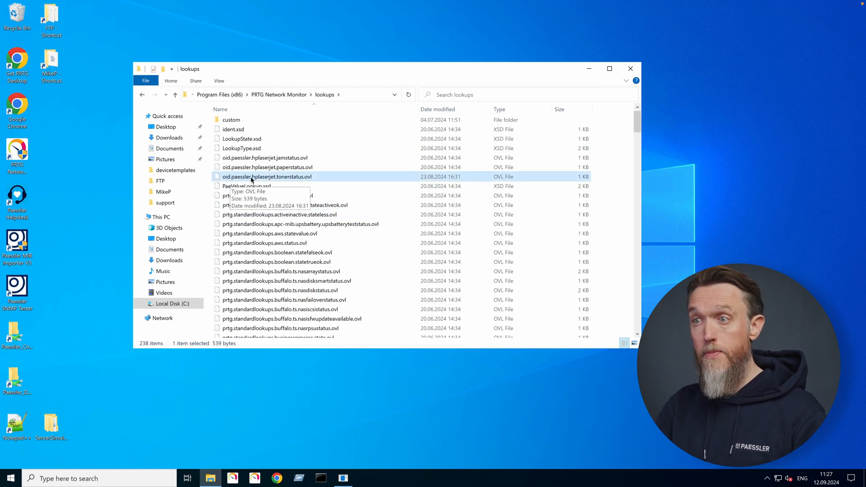
Bring up the context menu for oid.paessler.hplaserjet.tonerstatus.ovl in the lookups folder
{"action": "right_click", "coordinate": [267, 176]}
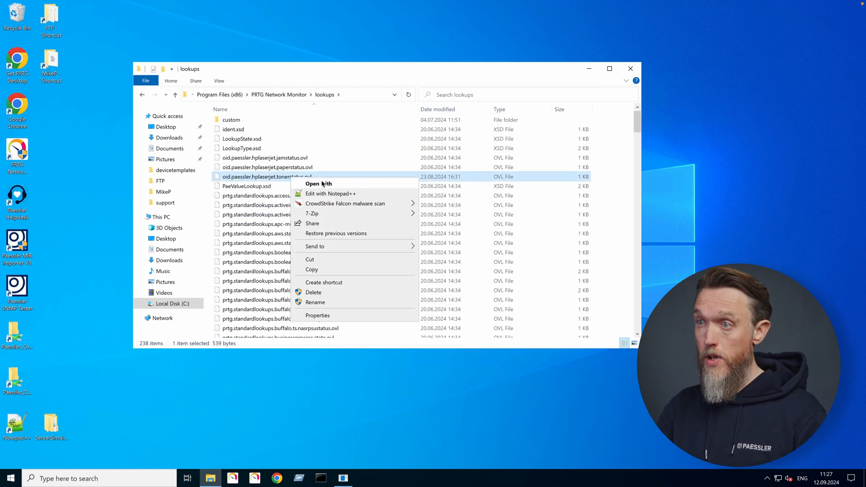
Open the toner status .ovl in Notepad++ to review its OK, Warning and Error states
{"action": "left_click", "coordinate": [330, 194]}
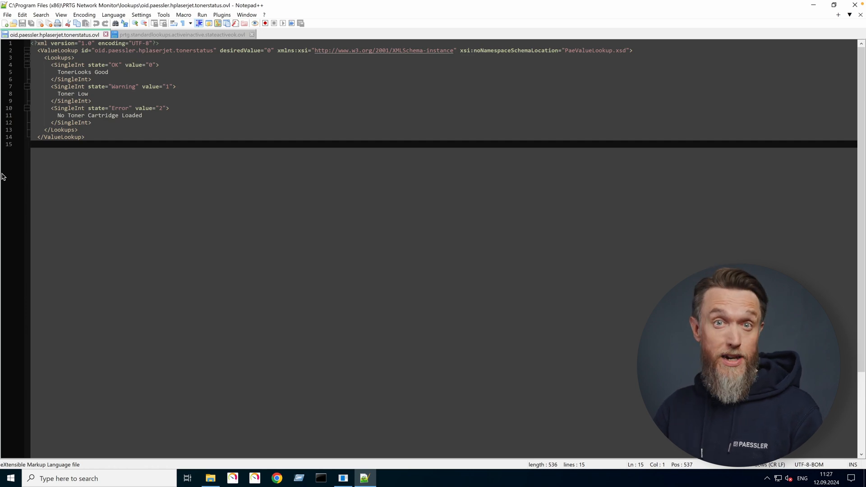
{"action": "mouse_move", "coordinate": [17, 54]}
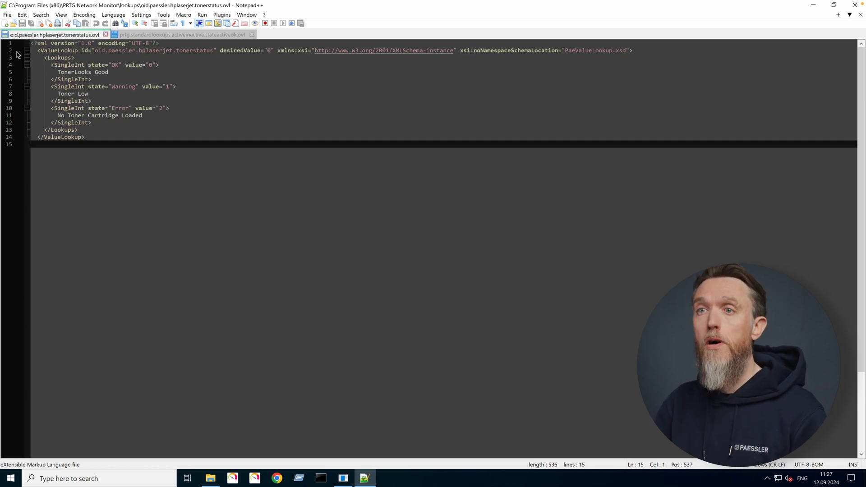
{"action": "mouse_move", "coordinate": [116, 192]}
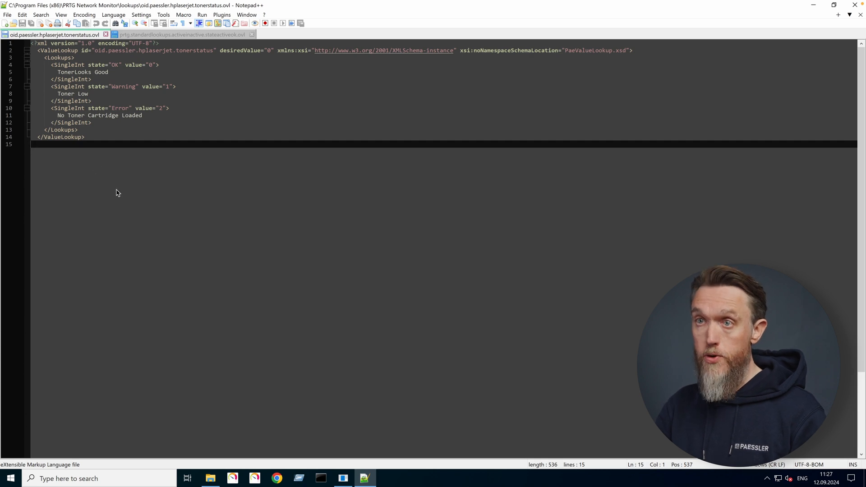
{"action": "mouse_move", "coordinate": [51, 161]}
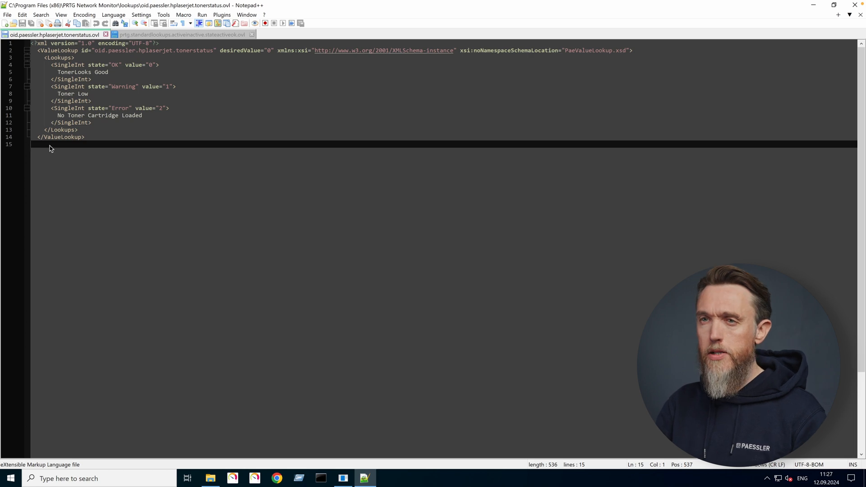
{"action": "mouse_move", "coordinate": [94, 65]}
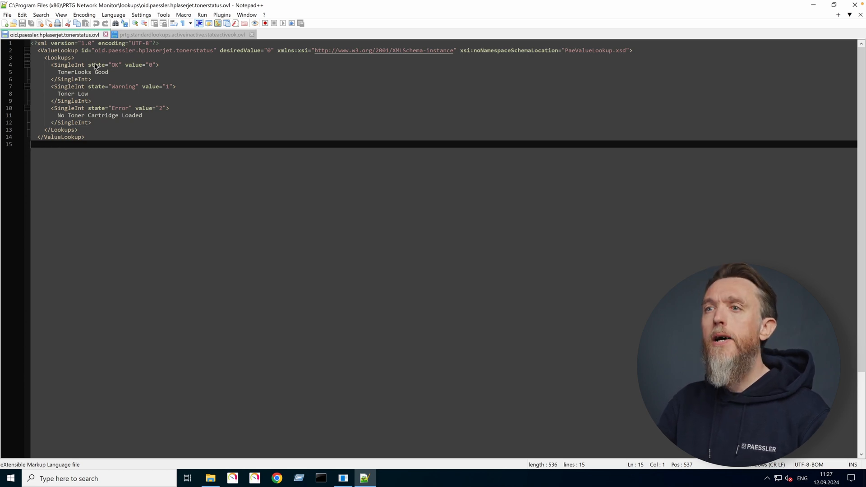
{"action": "mouse_move", "coordinate": [172, 84]}
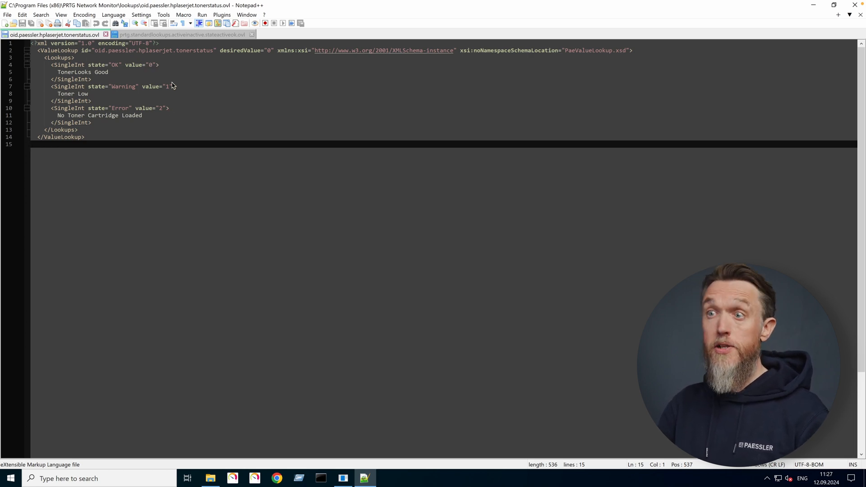
{"action": "mouse_move", "coordinate": [186, 96]}
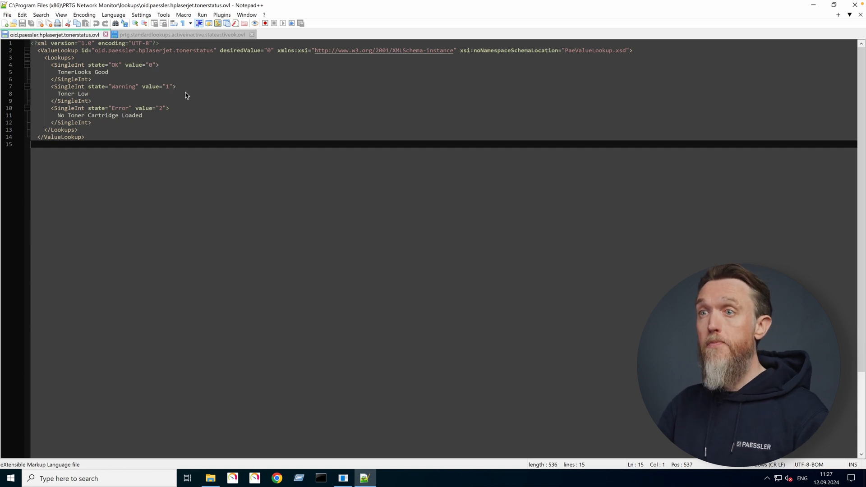
{"action": "mouse_move", "coordinate": [195, 89]}
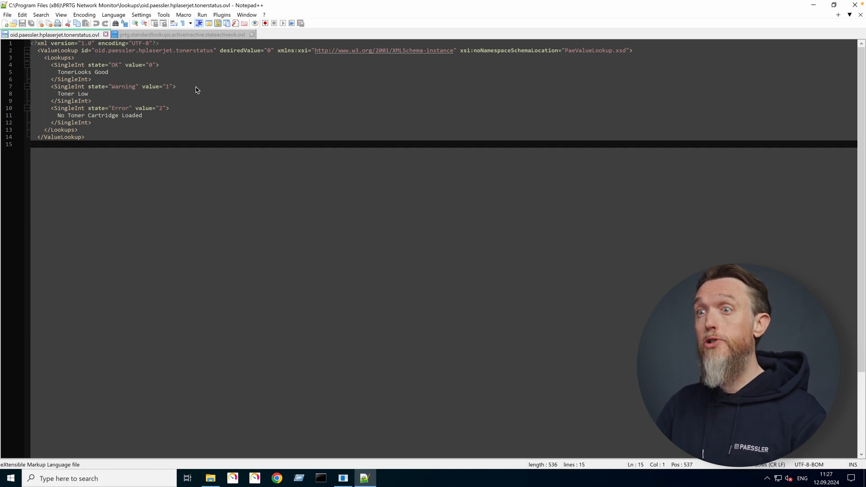
{"action": "mouse_move", "coordinate": [130, 66]}
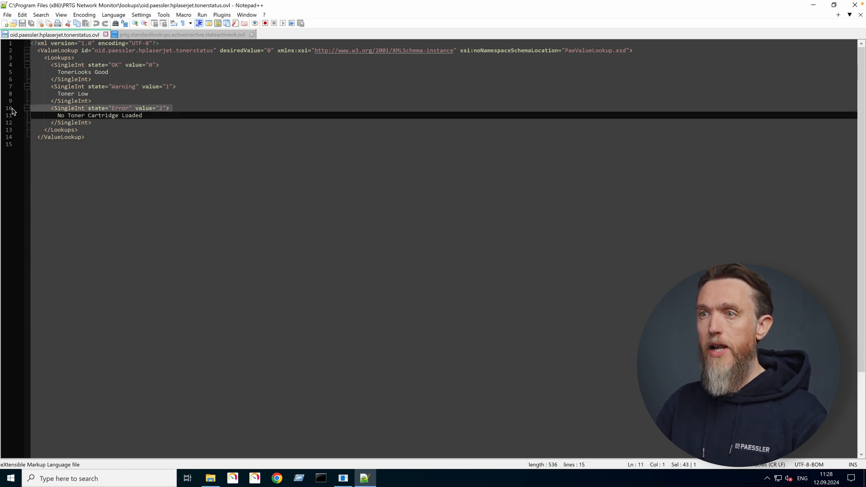
{"action": "mouse_move", "coordinate": [242, 168]}
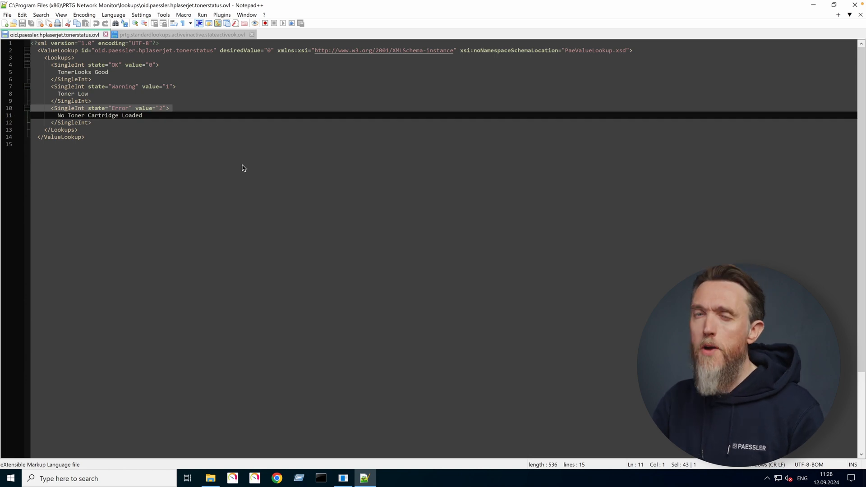
{"action": "mouse_move", "coordinate": [171, 115]}
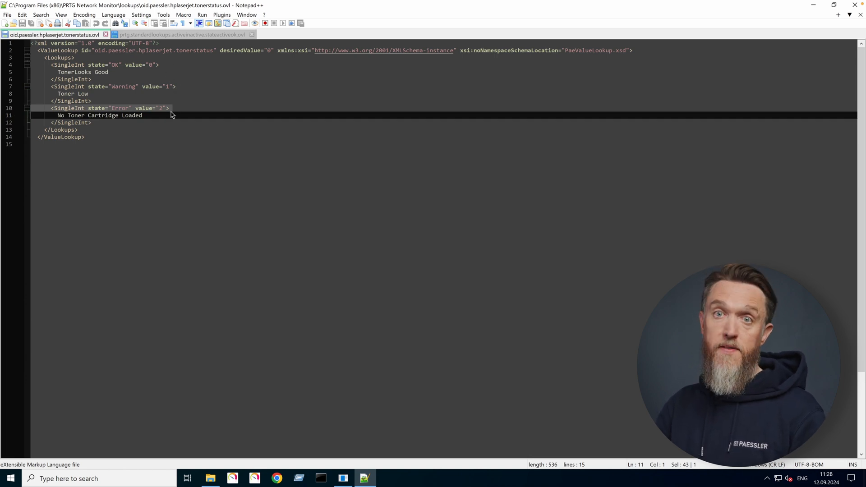
{"action": "mouse_move", "coordinate": [145, 72]}
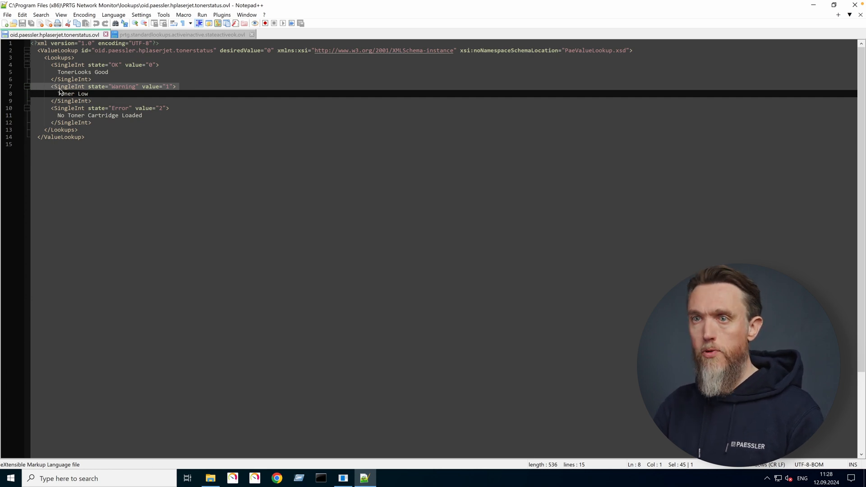
{"action": "mouse_move", "coordinate": [133, 89]}
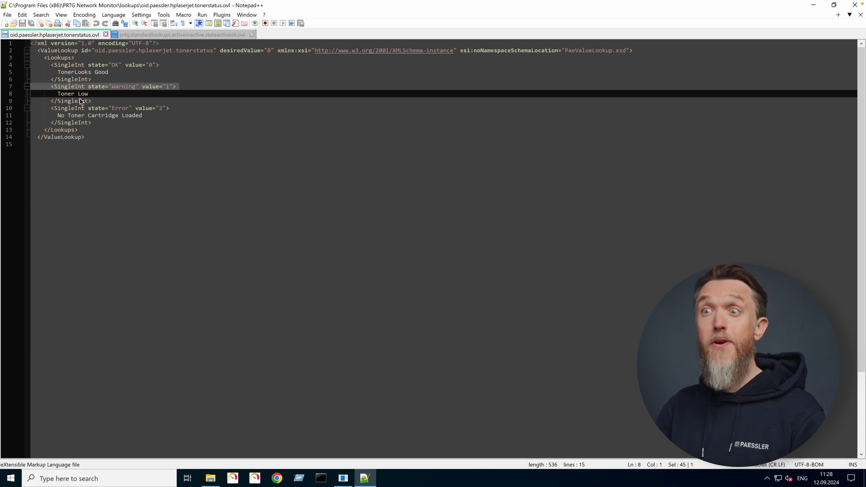
{"action": "mouse_move", "coordinate": [435, 371]}
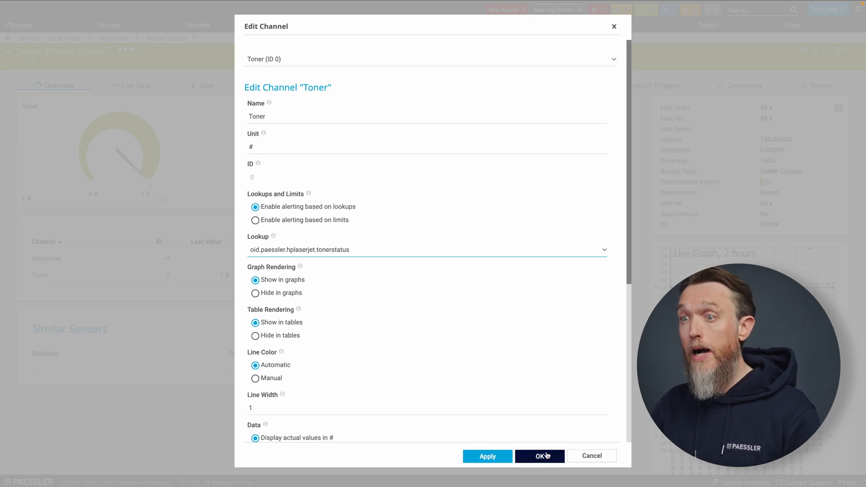
Save the Toner channel's lookup setting so its gauge reads Toner Low
{"action": "left_click", "coordinate": [539, 456]}
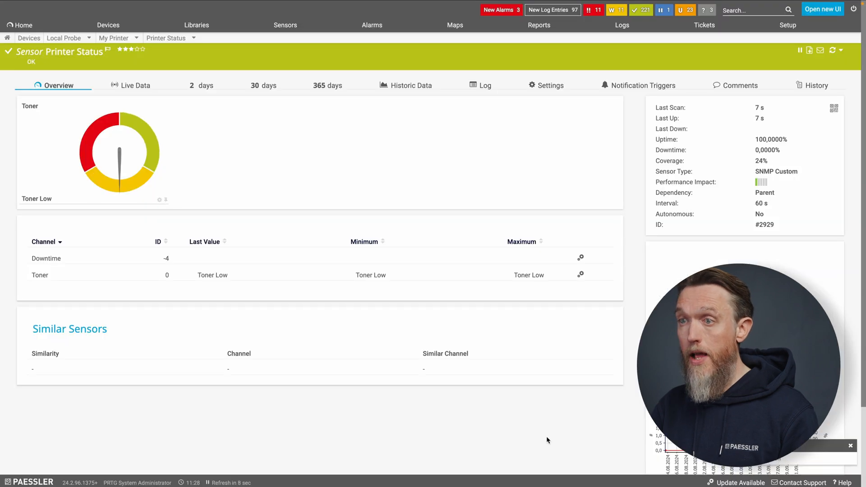
{"action": "mouse_move", "coordinate": [241, 145]}
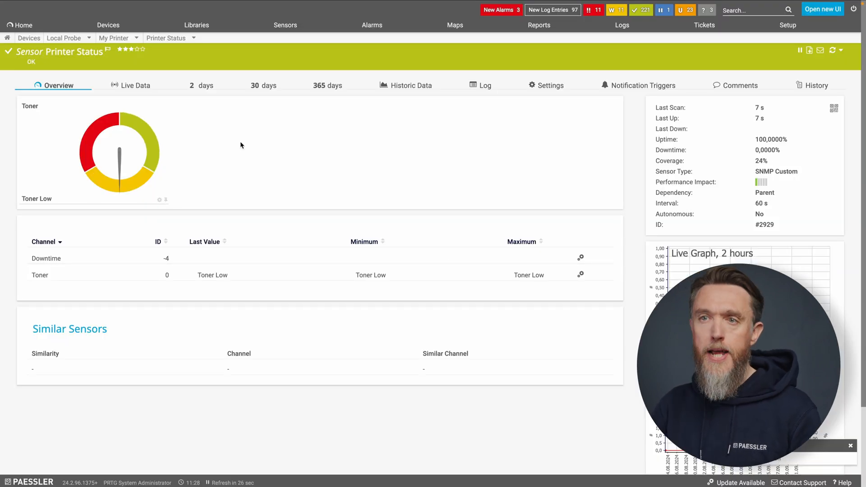
{"action": "mouse_move", "coordinate": [339, 178]}
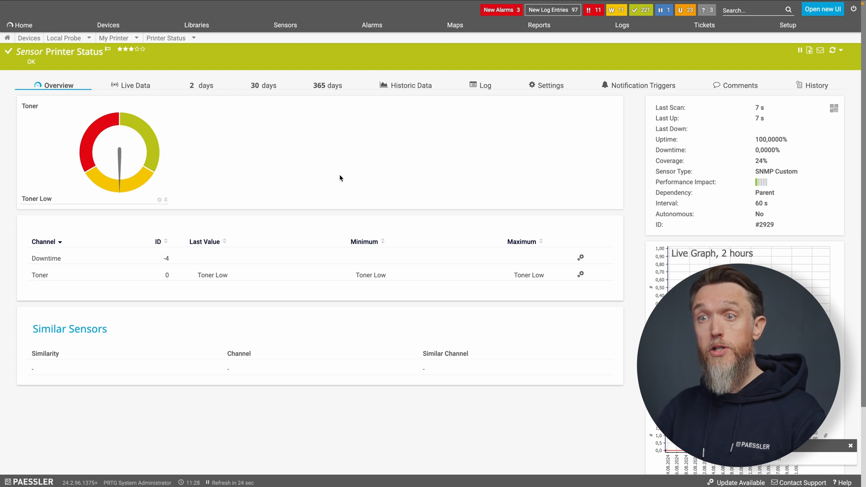
{"action": "mouse_move", "coordinate": [137, 125]}
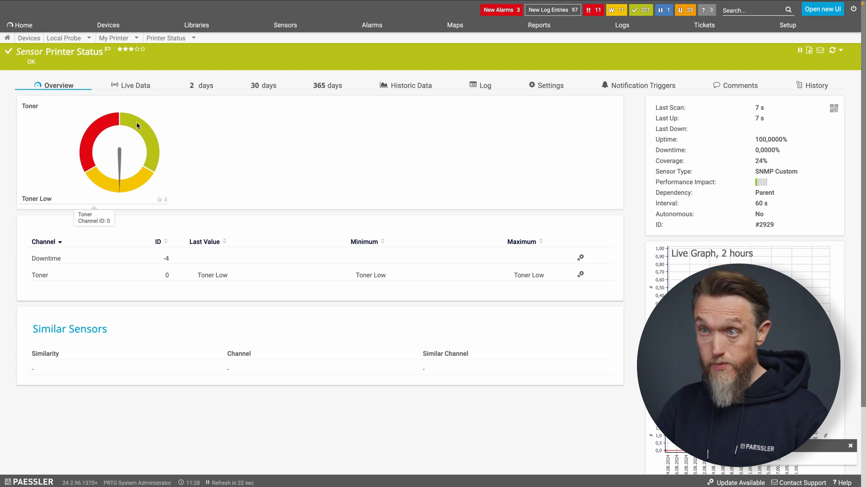
{"action": "mouse_move", "coordinate": [110, 128]}
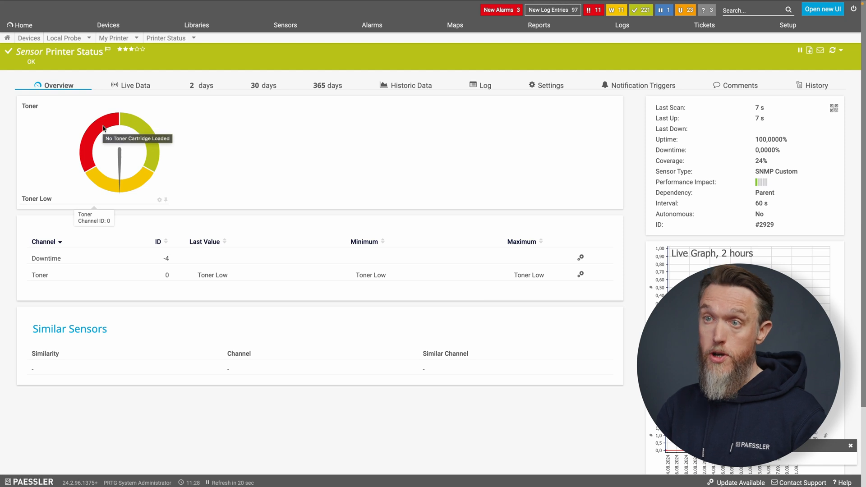
{"action": "mouse_move", "coordinate": [104, 144]}
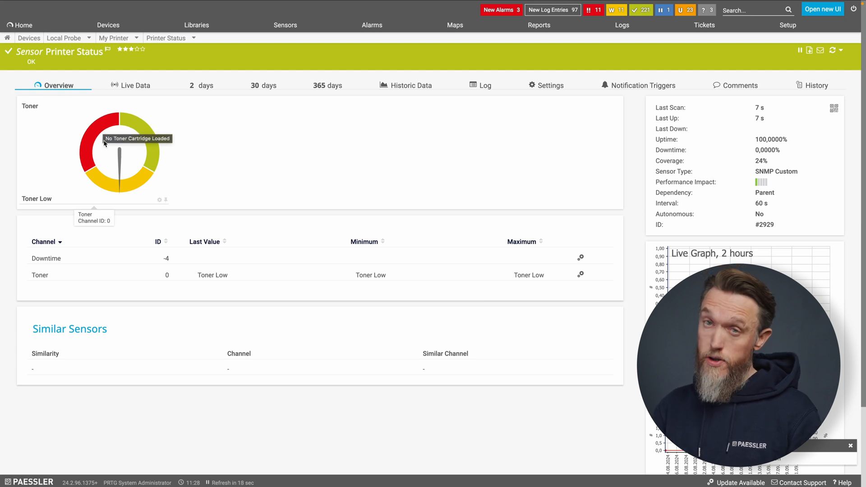
{"action": "mouse_move", "coordinate": [334, 190]}
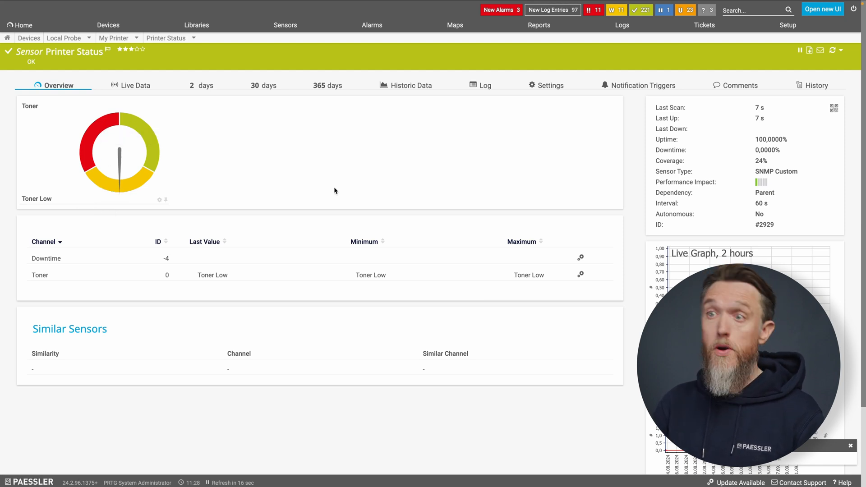
{"action": "mouse_move", "coordinate": [644, 85]}
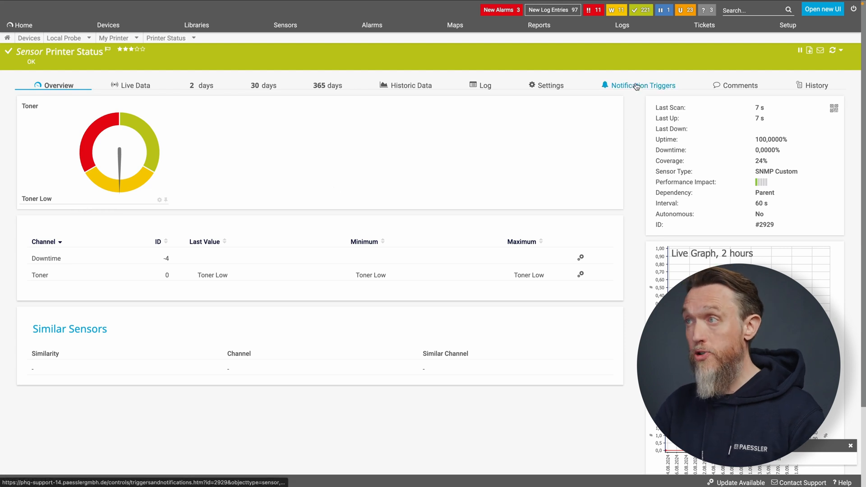
{"action": "mouse_move", "coordinate": [510, 167]}
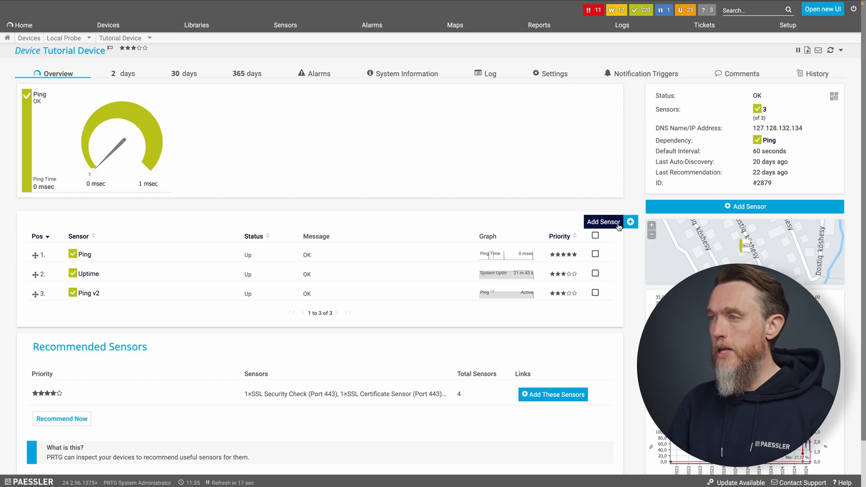
{"action": "mouse_move", "coordinate": [611, 187]}
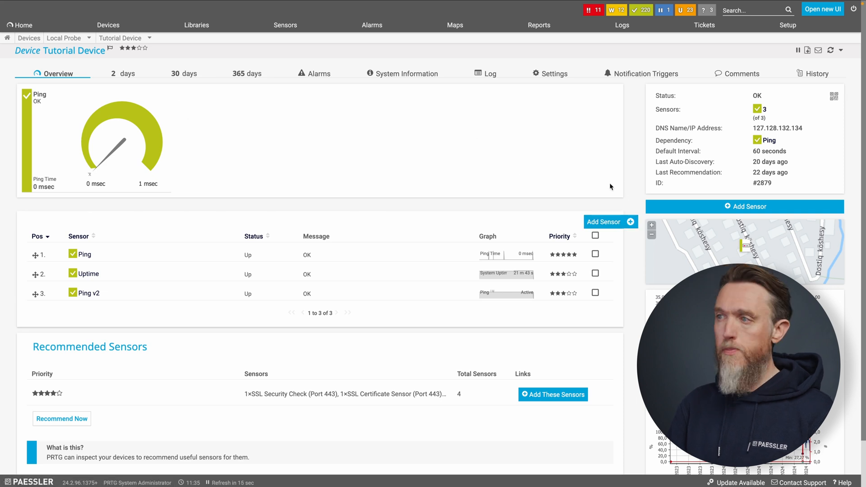
Start adding a REST Custom v2 sensor to Tutorial Device
{"action": "left_click", "coordinate": [746, 206]}
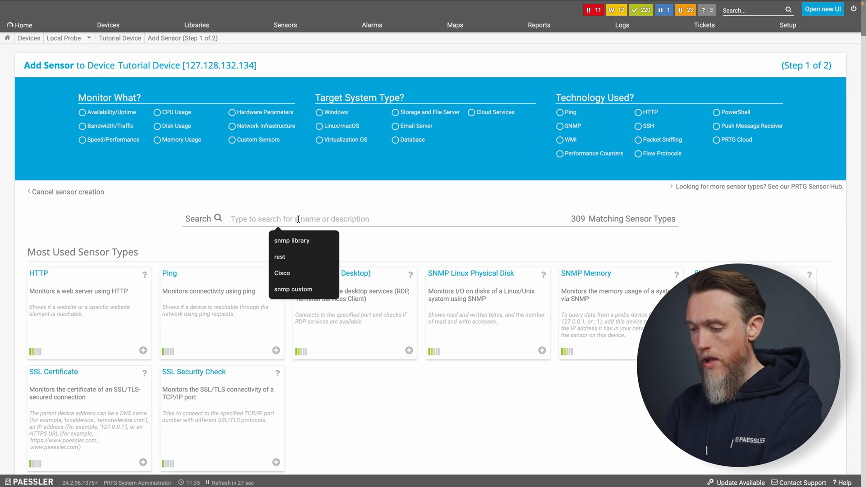
{"action": "left_click", "coordinate": [280, 256]}
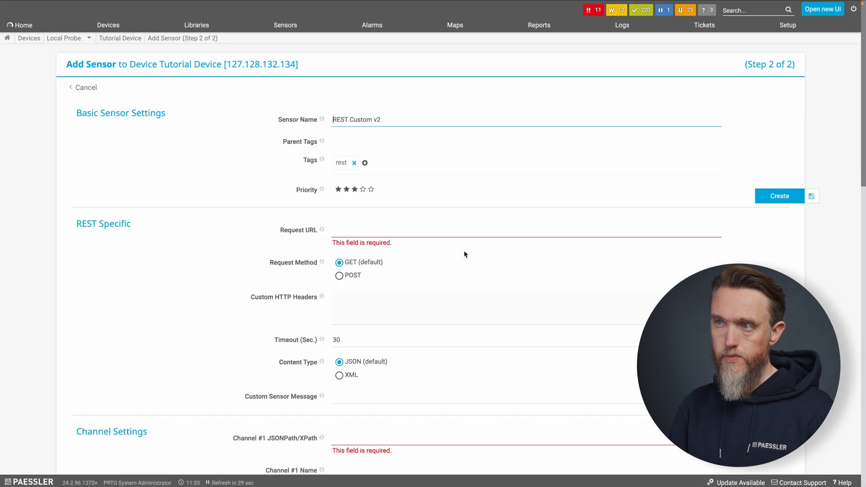
{"action": "left_click", "coordinate": [382, 119]}
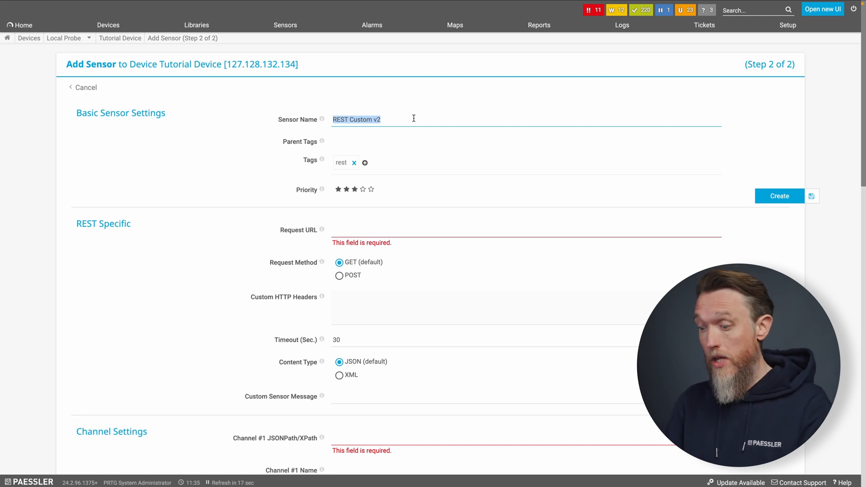
{"action": "type", "text": "Probe"}
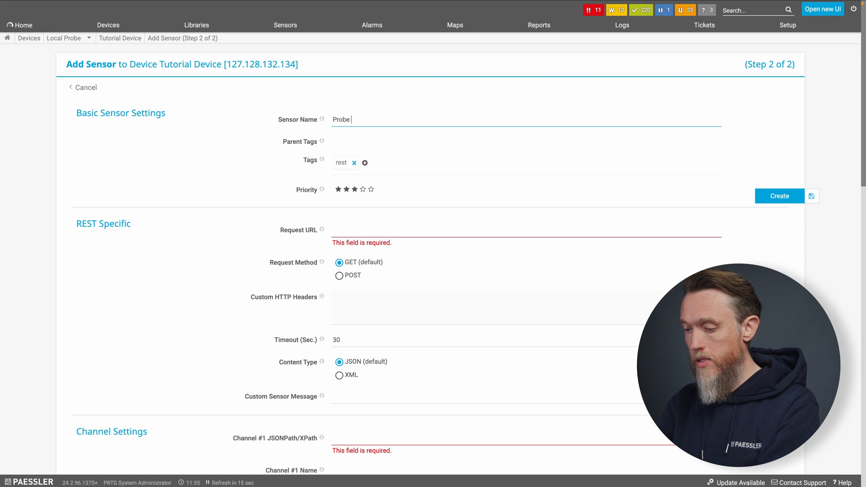
{"action": "type", "text": "Stat"}
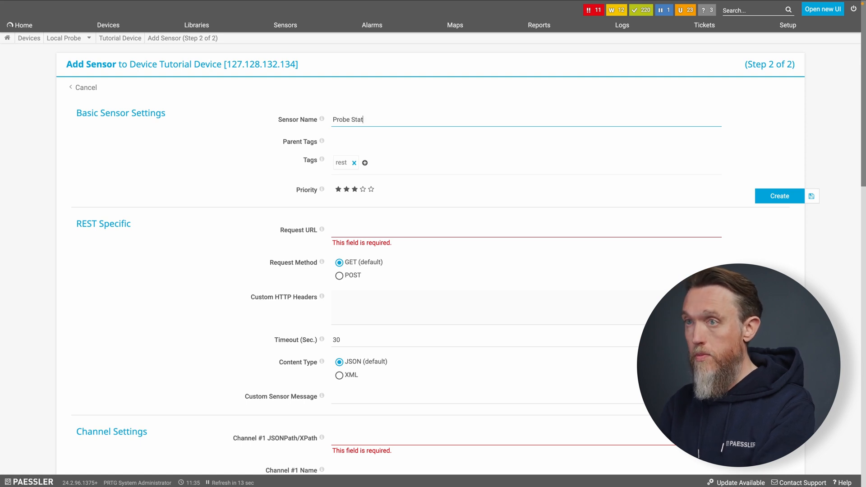
{"action": "type", "text": "e"}
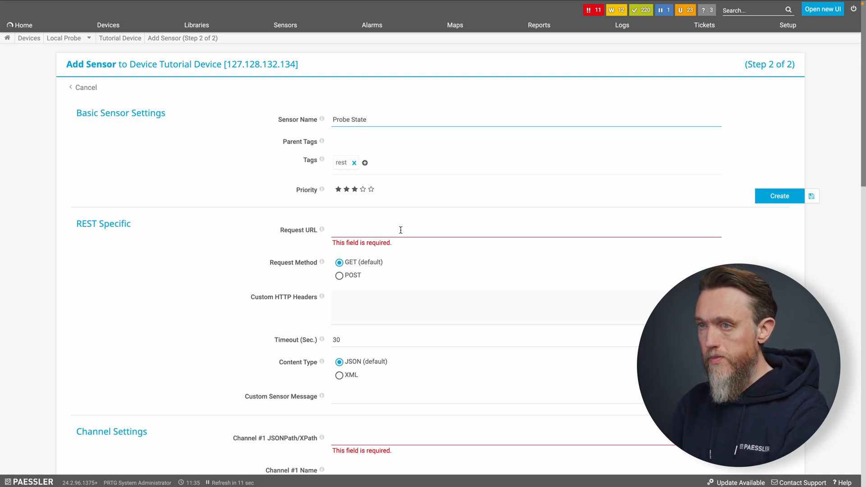
{"action": "type", "text": "https://phq-support-14.paesslergmbh.de:1616/api/v2/probes/2861"}
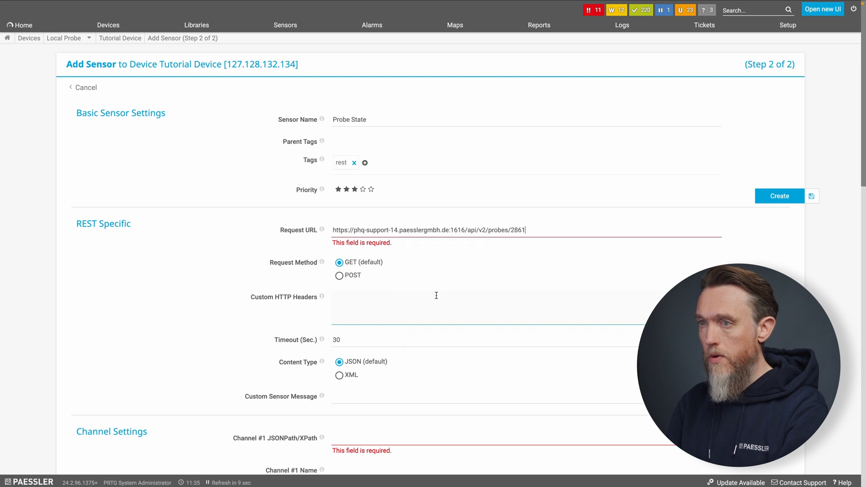
{"action": "mouse_move", "coordinate": [622, 227]}
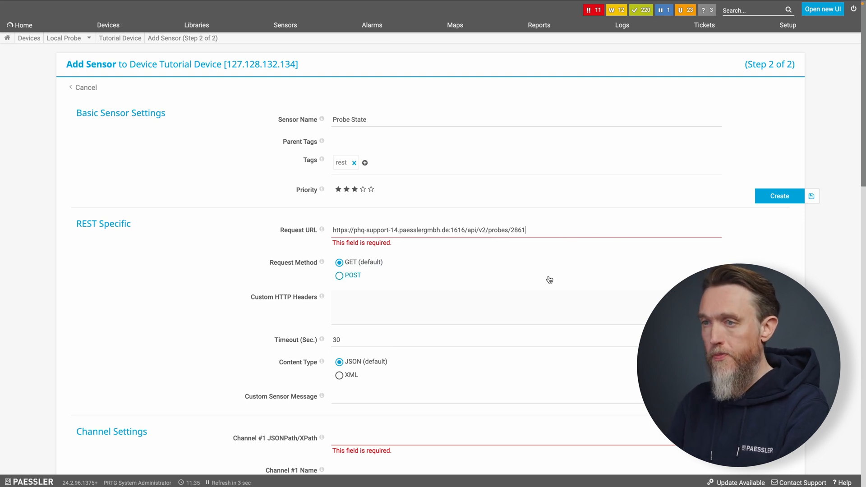
{"action": "mouse_move", "coordinate": [374, 357]}
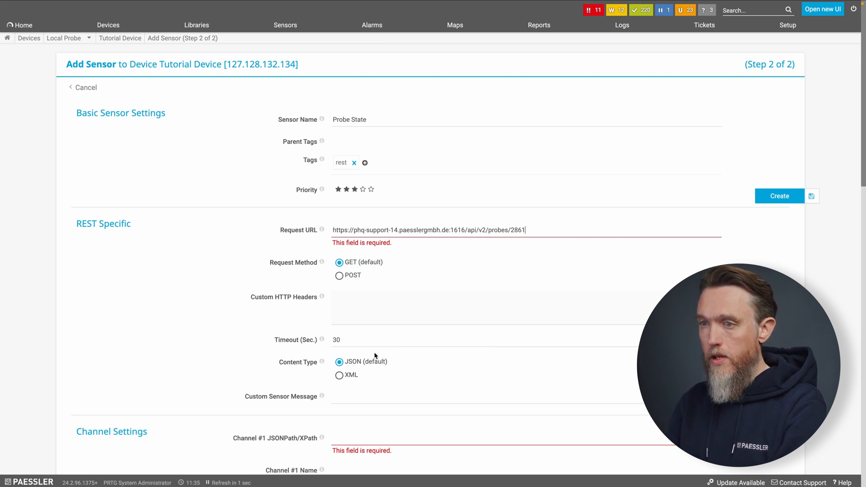
Enter $.basic.active as the Channel #1 JSONPath
{"action": "scroll", "scroll_direction": "down", "scroll_amount": 3}
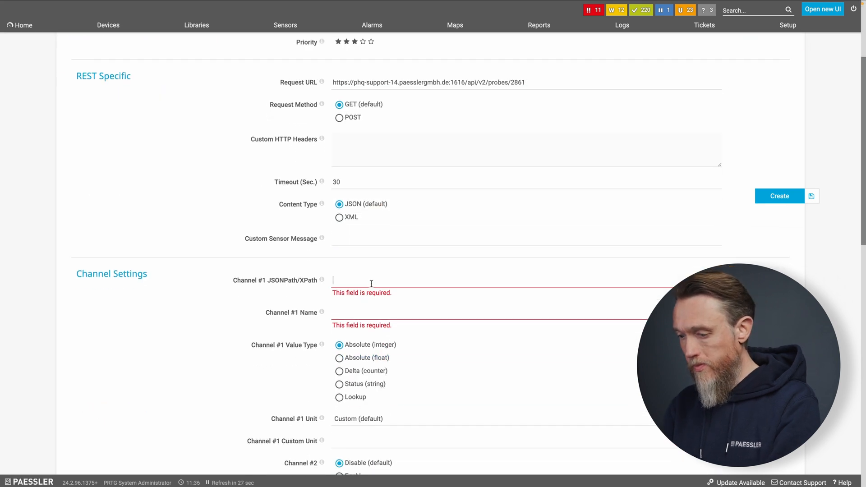
{"action": "type", "text": "$"}
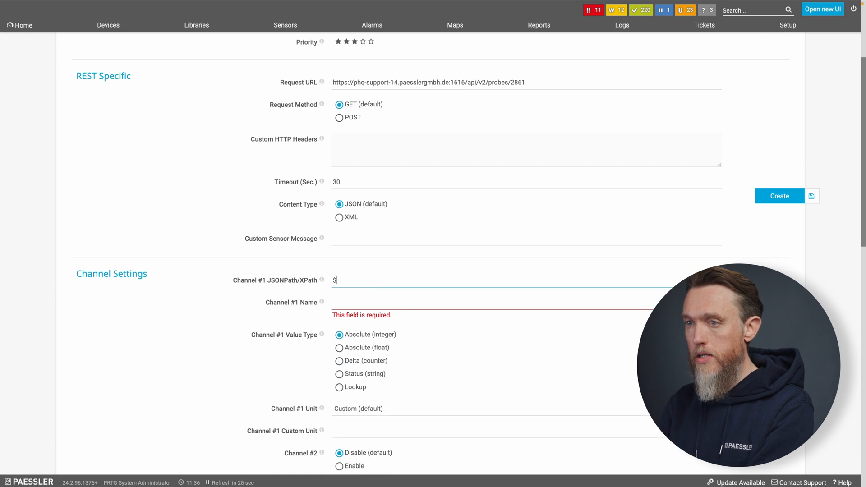
{"action": "type", "text": ".b"}
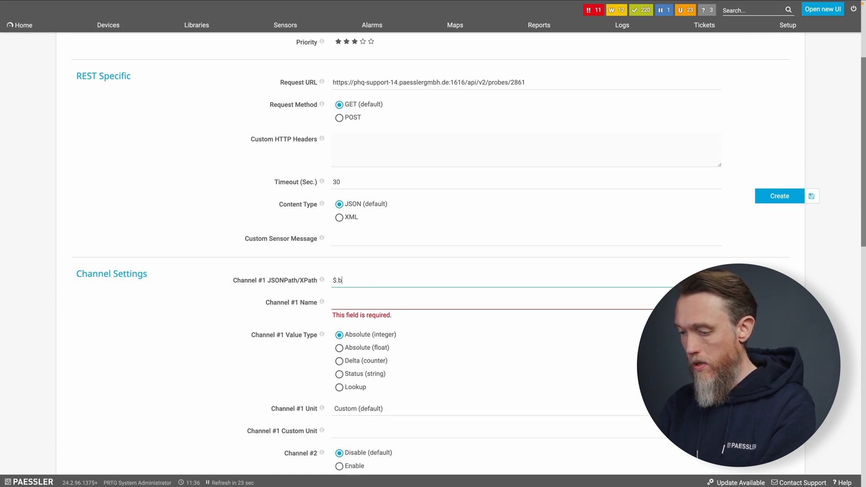
{"action": "type", "text": "asic"}
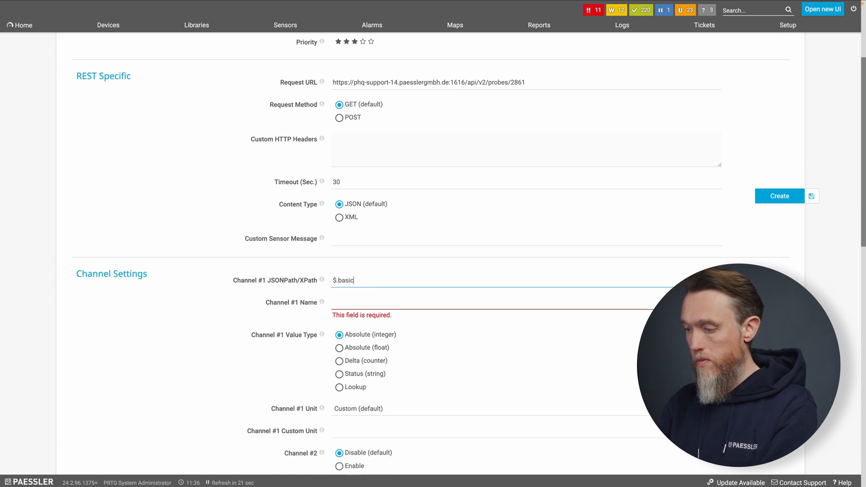
{"action": "type", "text": ".acti"}
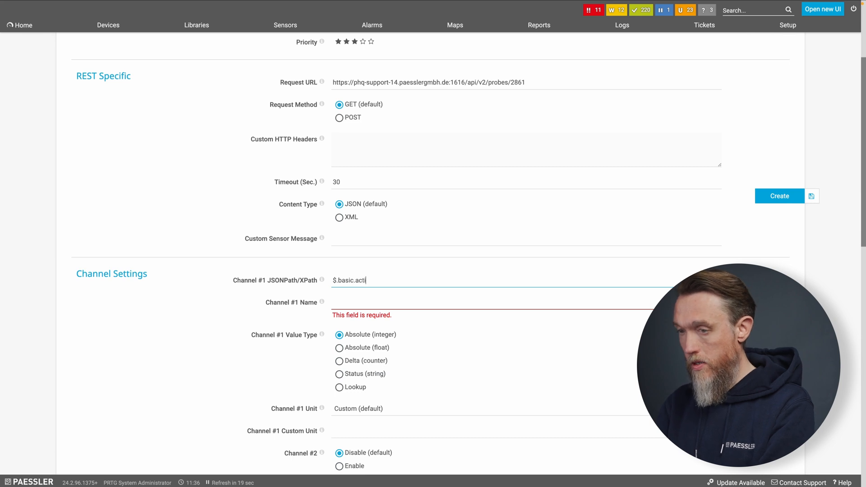
{"action": "type", "text": "ve"}
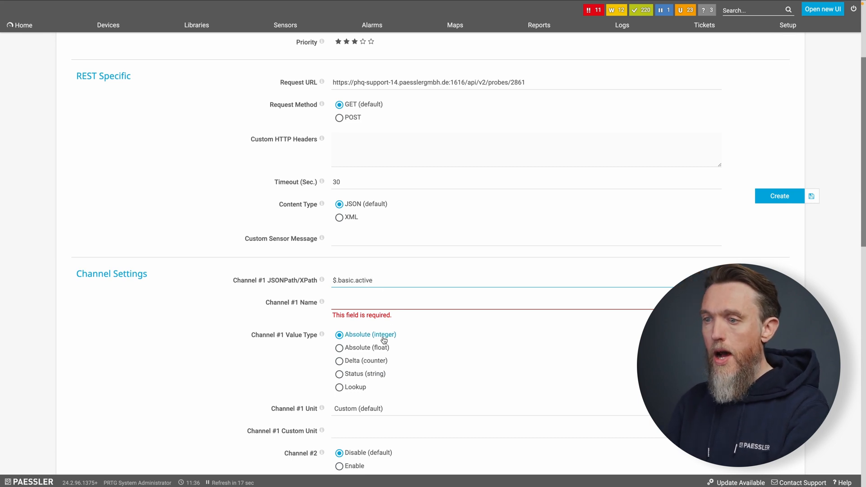
{"action": "mouse_move", "coordinate": [362, 374]}
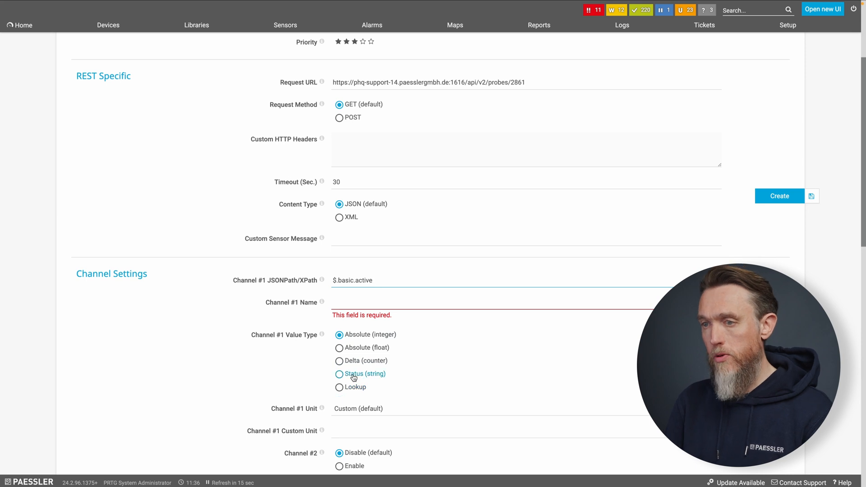
{"action": "mouse_move", "coordinate": [352, 388]}
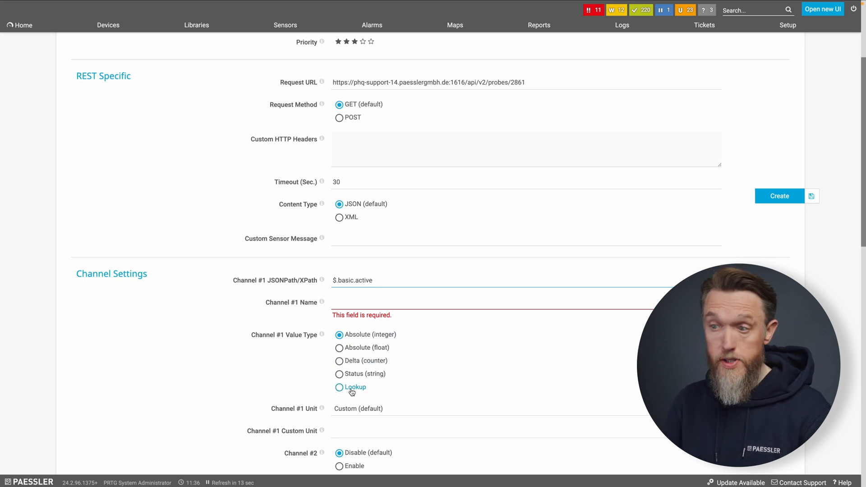
Make channel 1 a Lookup value named 'Probe State' and create the sensor
{"action": "left_click", "coordinate": [339, 388]}
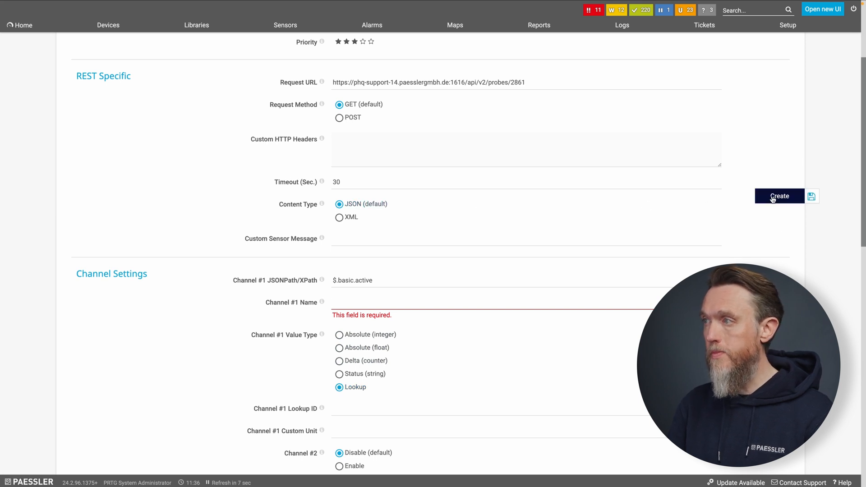
{"action": "left_click", "coordinate": [497, 302]}
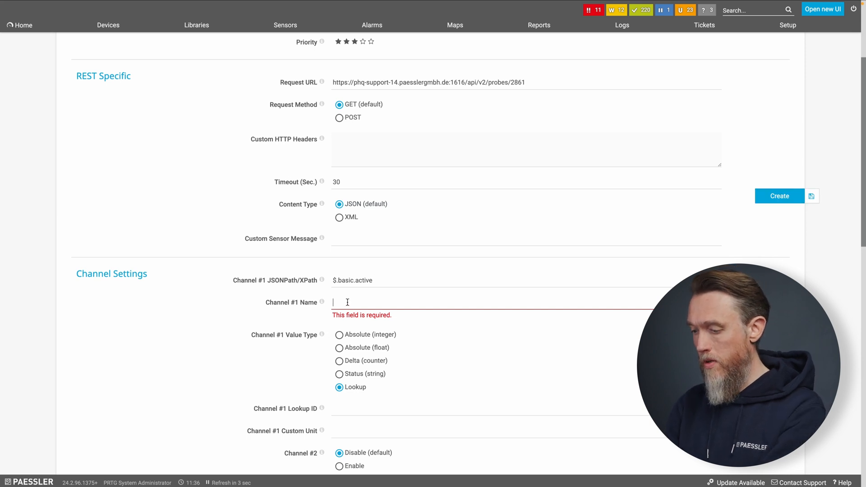
{"action": "type", "text": "Probe State"}
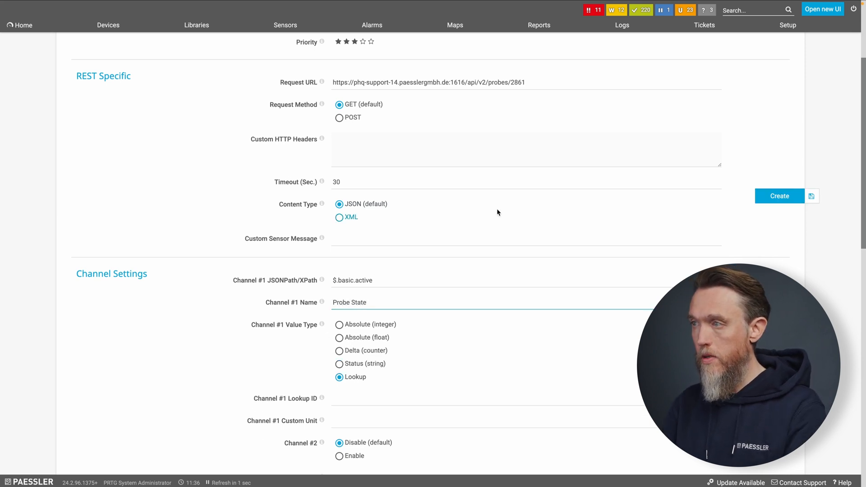
{"action": "left_click", "coordinate": [779, 197]}
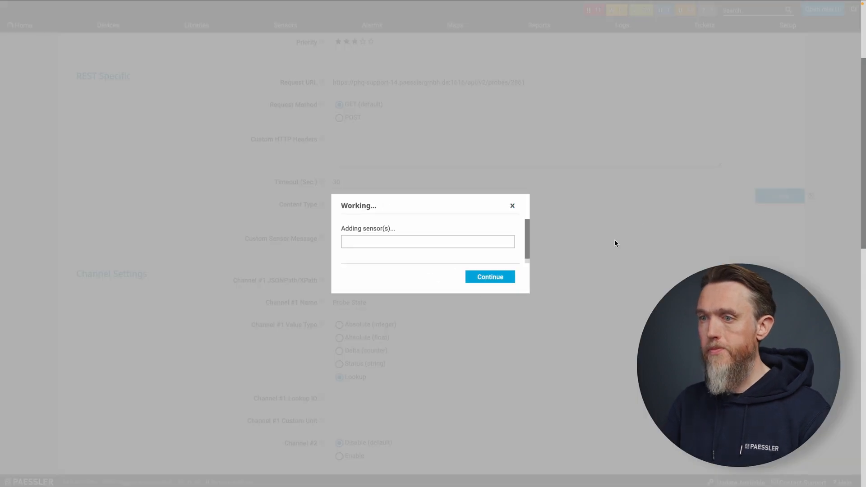
{"action": "left_click", "coordinate": [490, 277]}
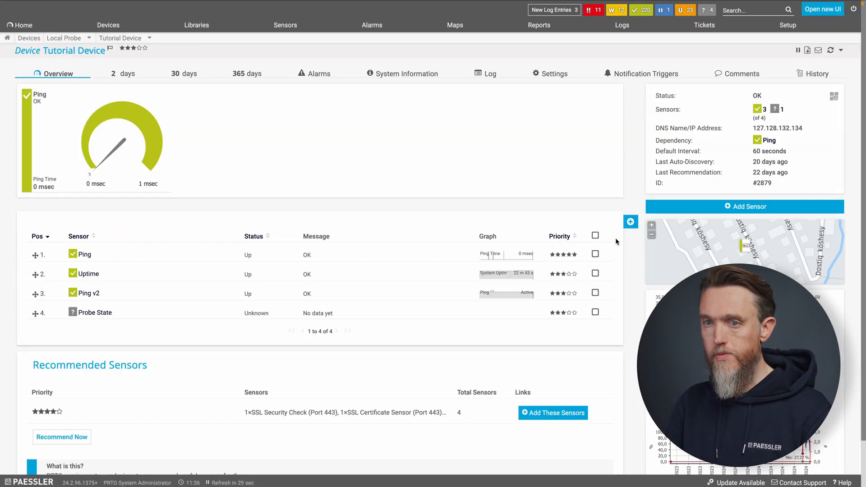
{"action": "left_click", "coordinate": [96, 312]}
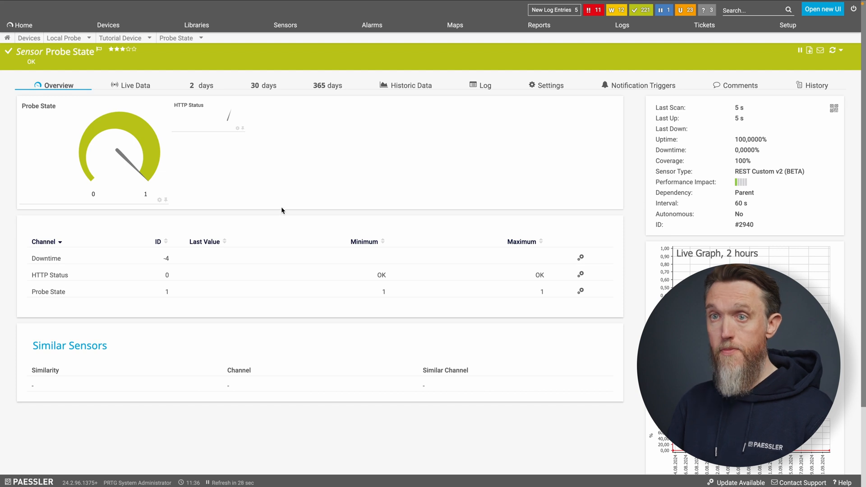
{"action": "mouse_move", "coordinate": [68, 135]}
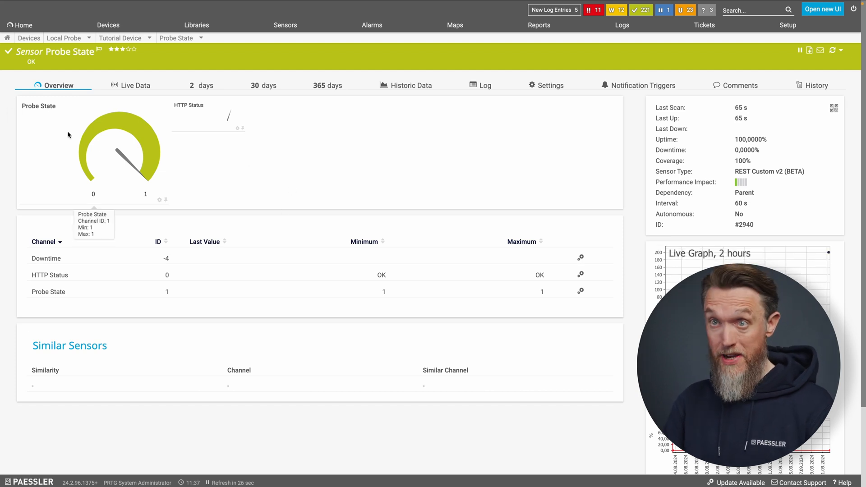
{"action": "mouse_move", "coordinate": [163, 197]}
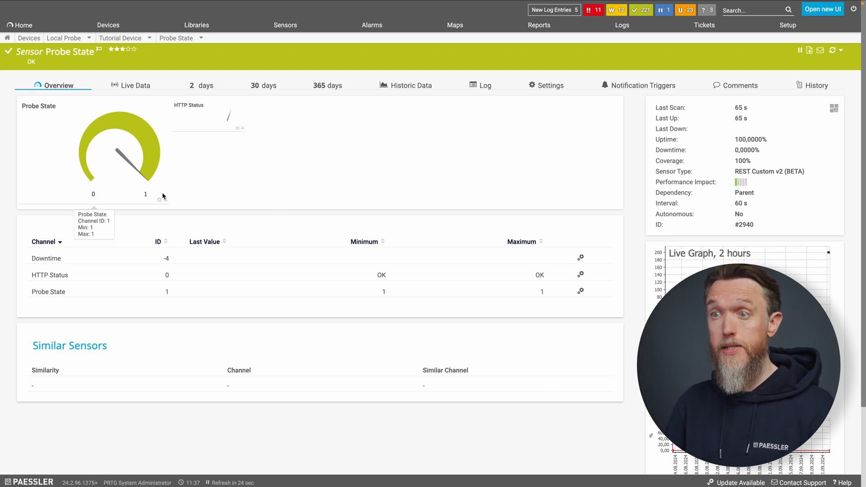
{"action": "mouse_move", "coordinate": [217, 167]}
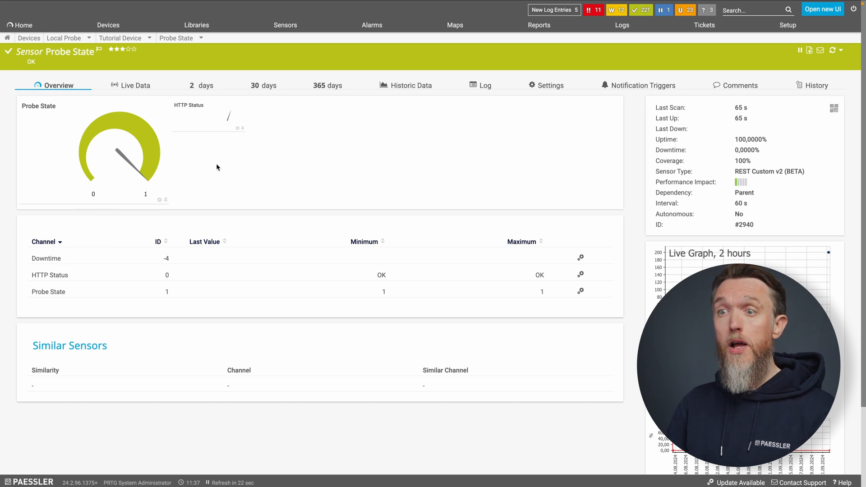
{"action": "mouse_move", "coordinate": [137, 148]}
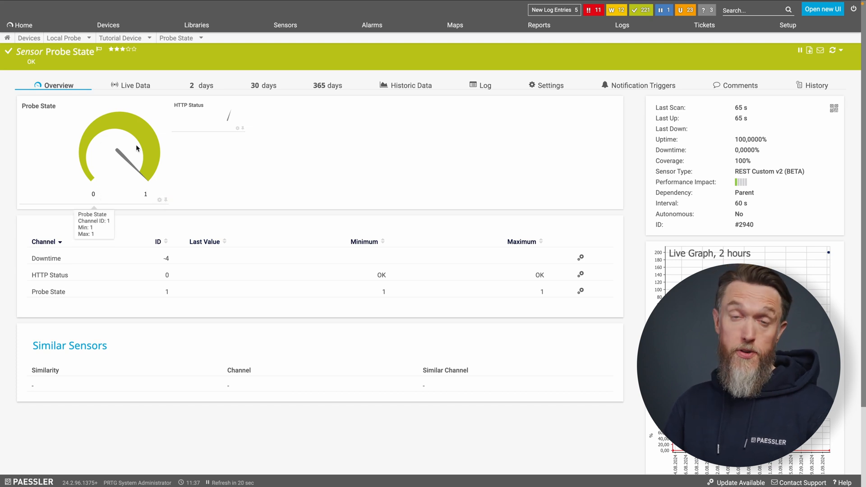
{"action": "mouse_move", "coordinate": [195, 161]}
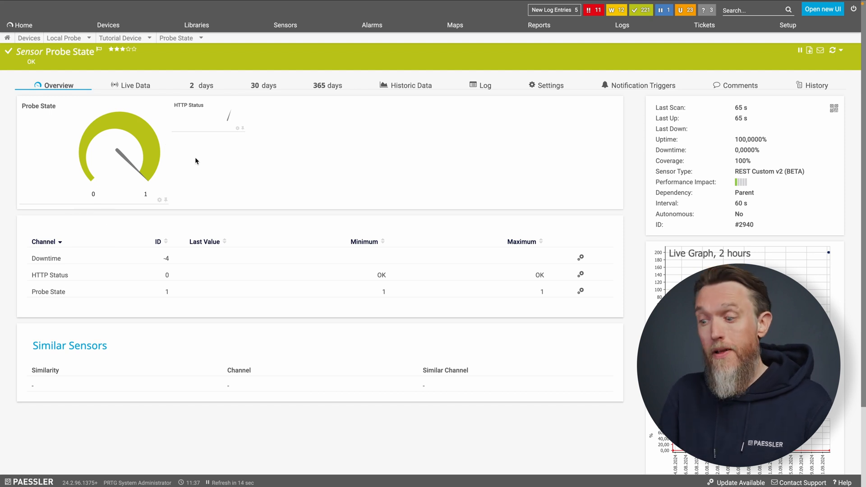
{"action": "mouse_move", "coordinate": [201, 136]}
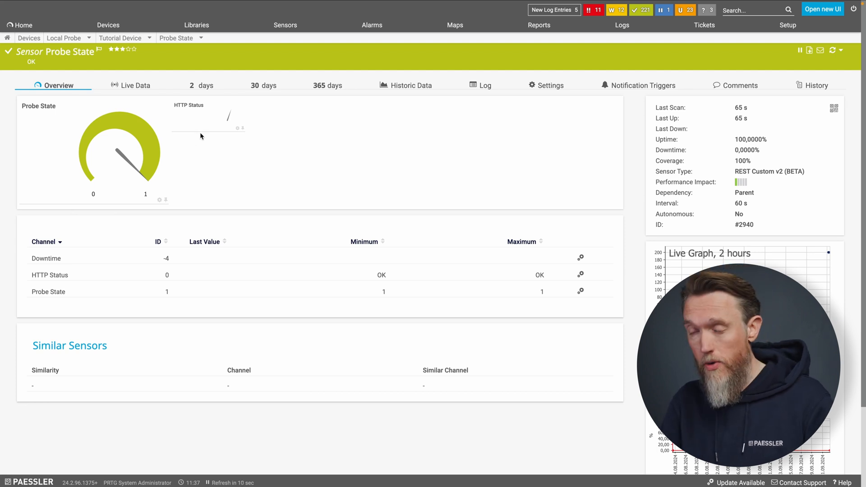
{"action": "mouse_move", "coordinate": [197, 147]}
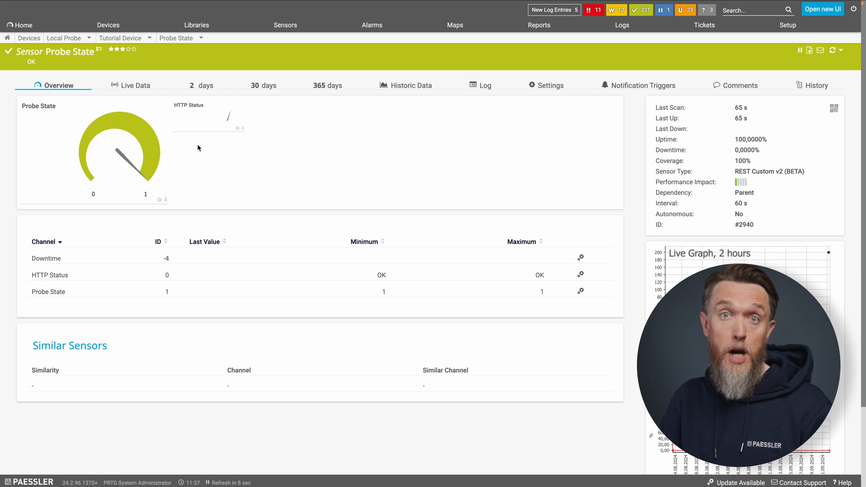
{"action": "mouse_move", "coordinate": [207, 151]}
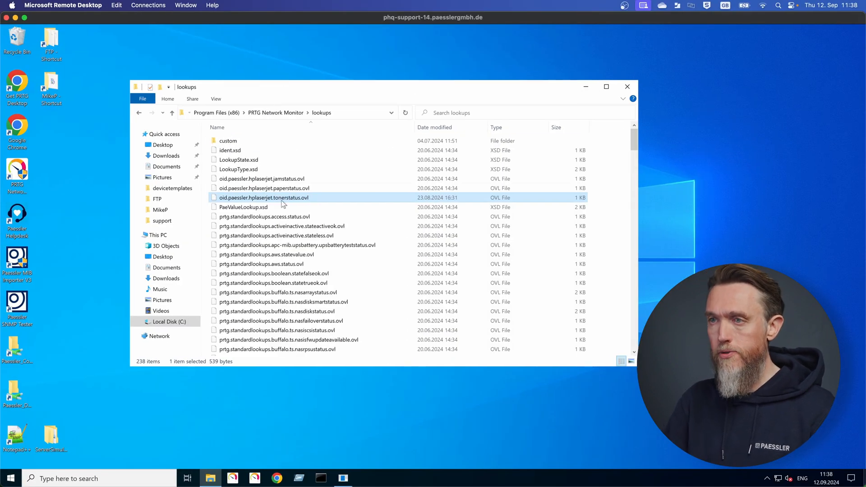
{"action": "mouse_move", "coordinate": [281, 235]}
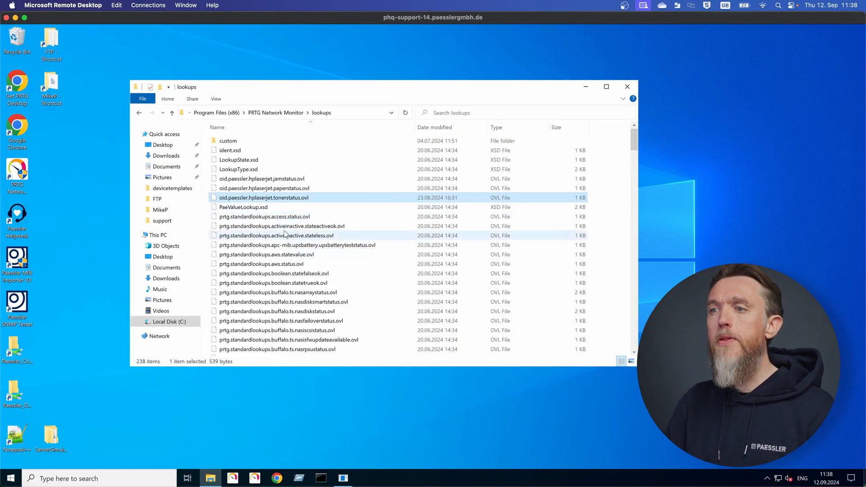
Open prtg.standardlookups.activeinactive.stateactiveok.ovl from the lookups folder in Notepad++
{"action": "left_click", "coordinate": [282, 227]}
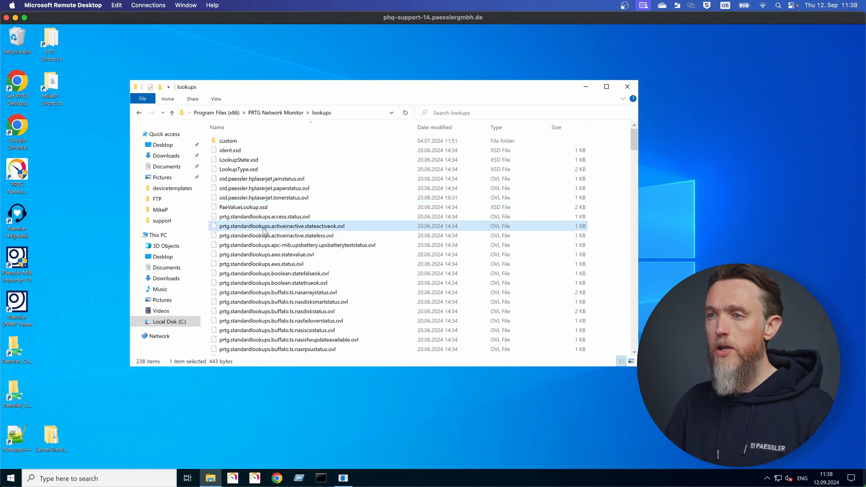
{"action": "right_click", "coordinate": [281, 226]}
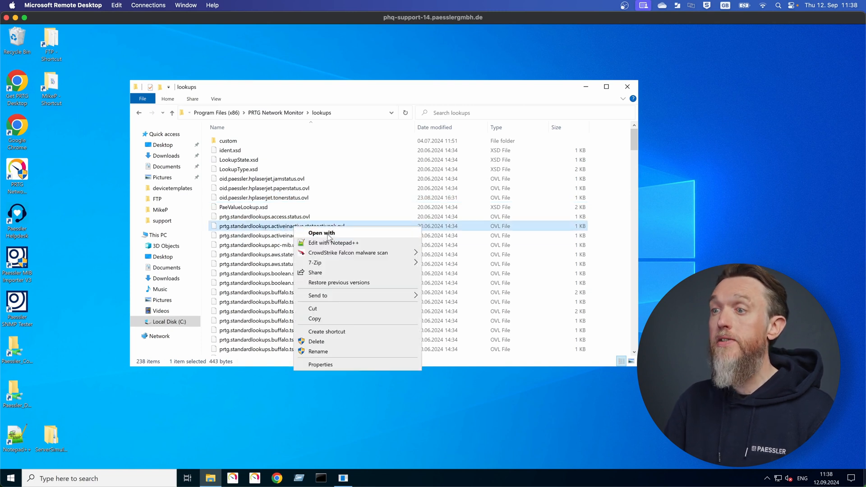
{"action": "left_click", "coordinate": [333, 243]}
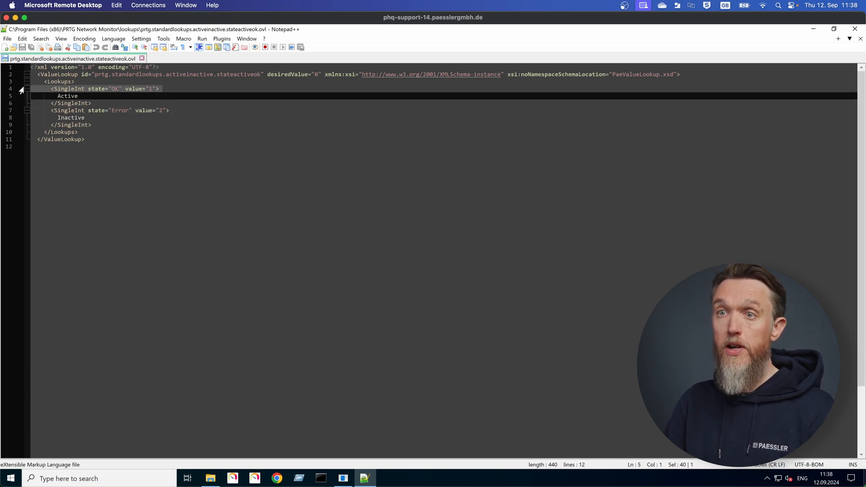
Highlight the lookup entry mapping value 1 to Active (OK)
{"action": "left_click", "coordinate": [117, 118]}
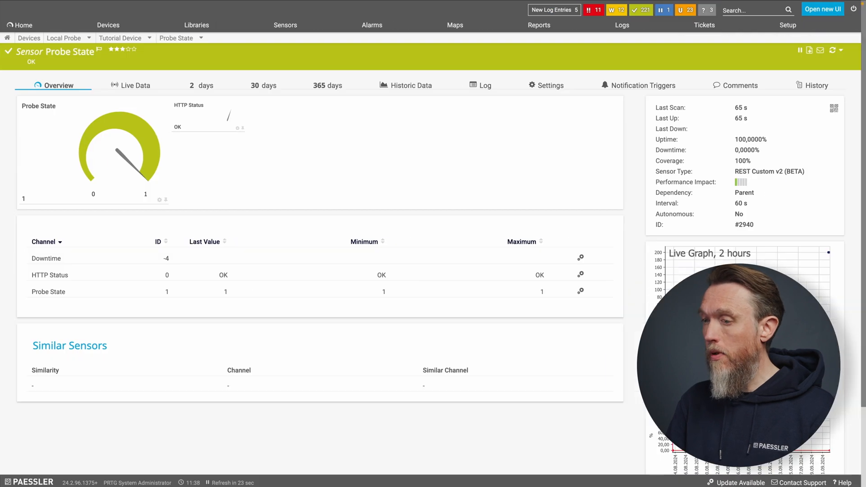
{"action": "mouse_move", "coordinate": [152, 191]}
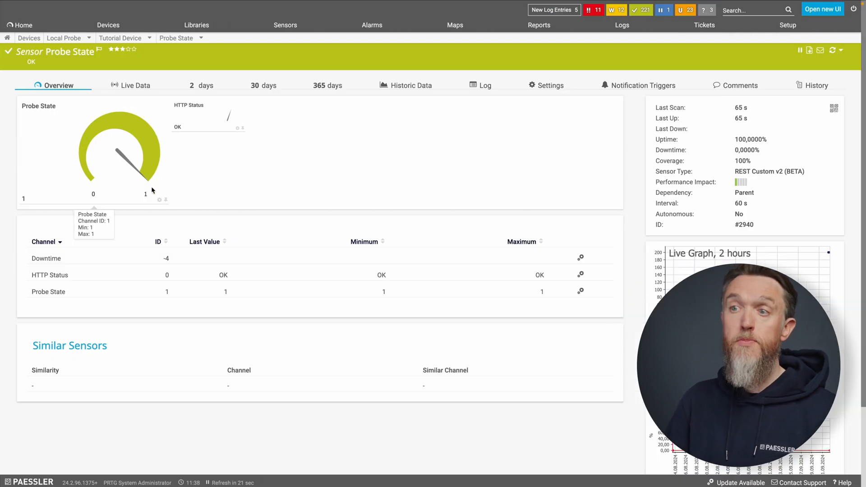
{"action": "mouse_move", "coordinate": [160, 199]}
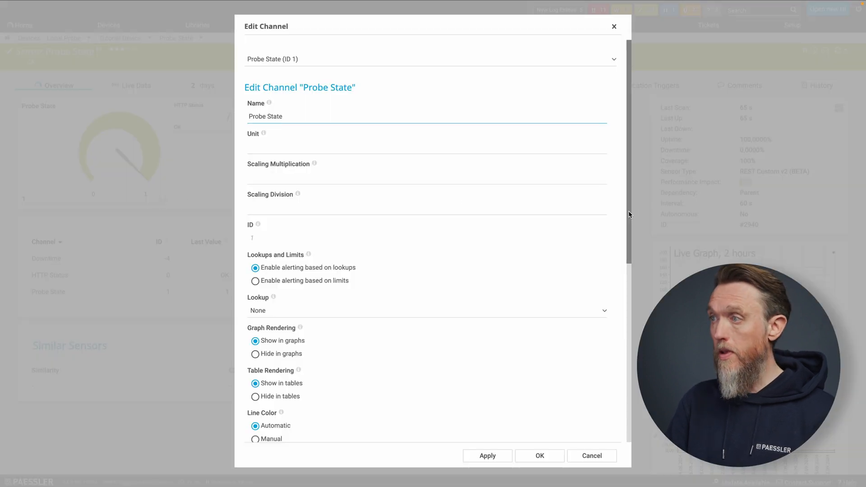
Set the Probe State channel's lookup to prtg.standardlookups.activeinactive.stateactiveok and save
{"action": "scroll", "scroll_direction": "down", "scroll_amount": 3}
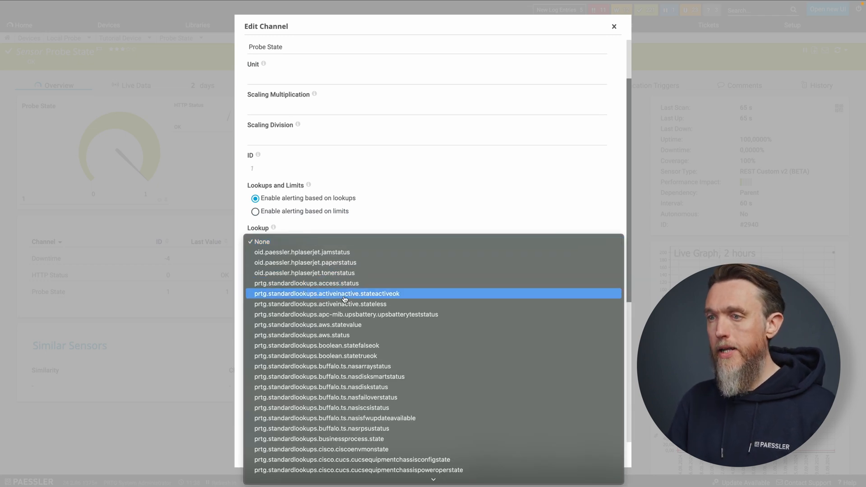
{"action": "left_click", "coordinate": [326, 294]}
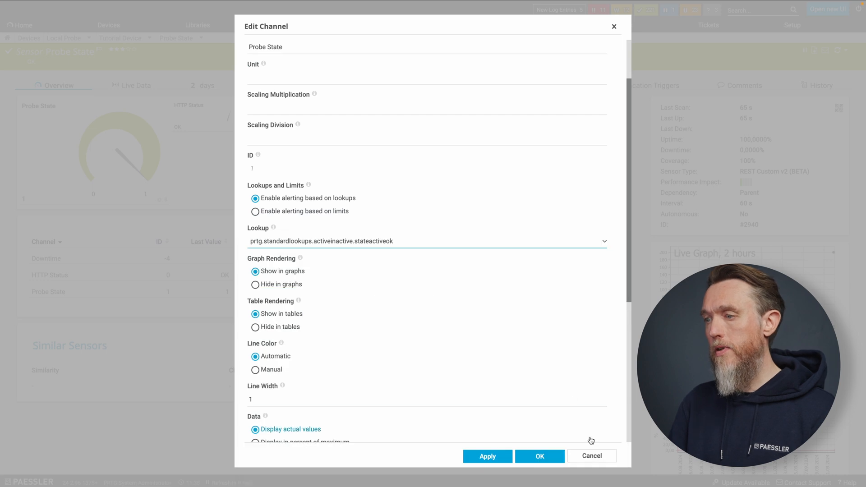
{"action": "left_click", "coordinate": [539, 455]}
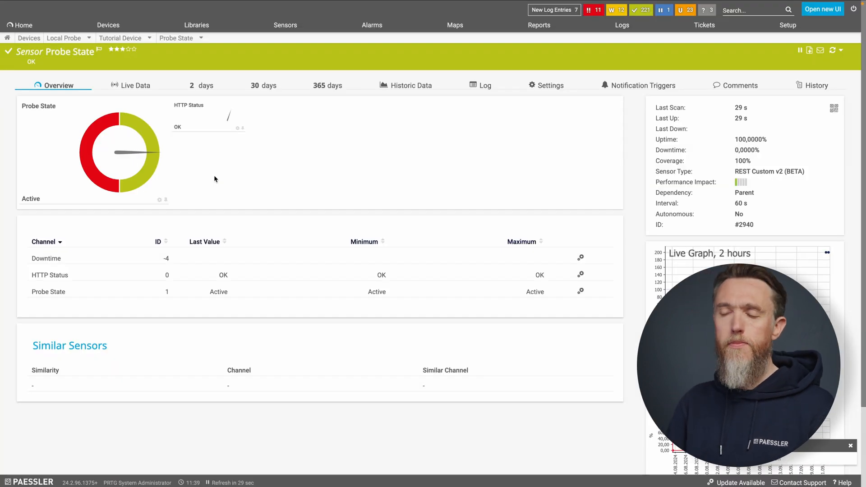
{"action": "mouse_move", "coordinate": [192, 173]}
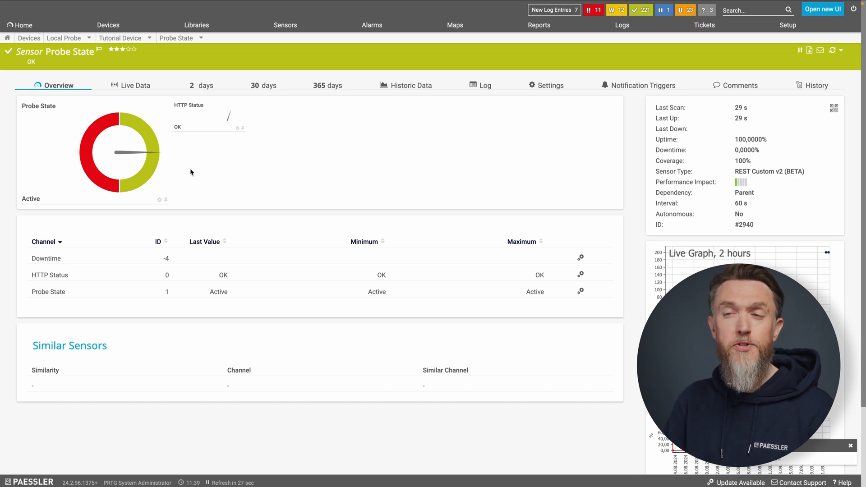
{"action": "mouse_move", "coordinate": [197, 165]}
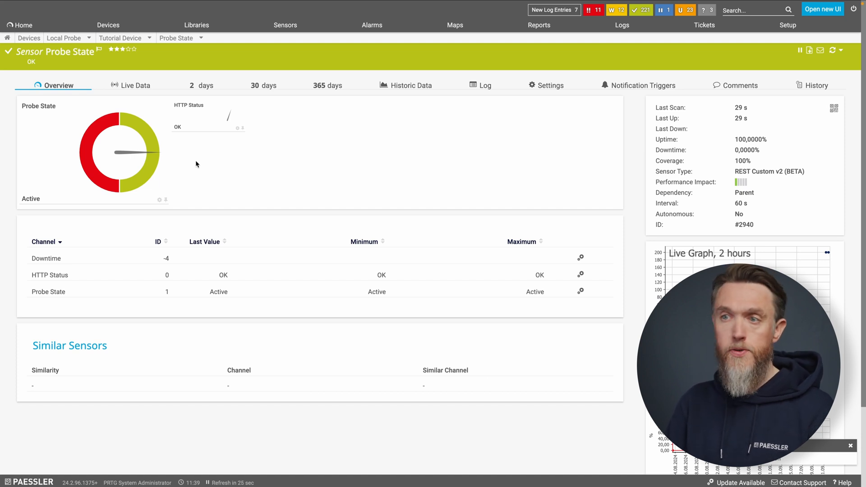
{"action": "mouse_move", "coordinate": [193, 163]}
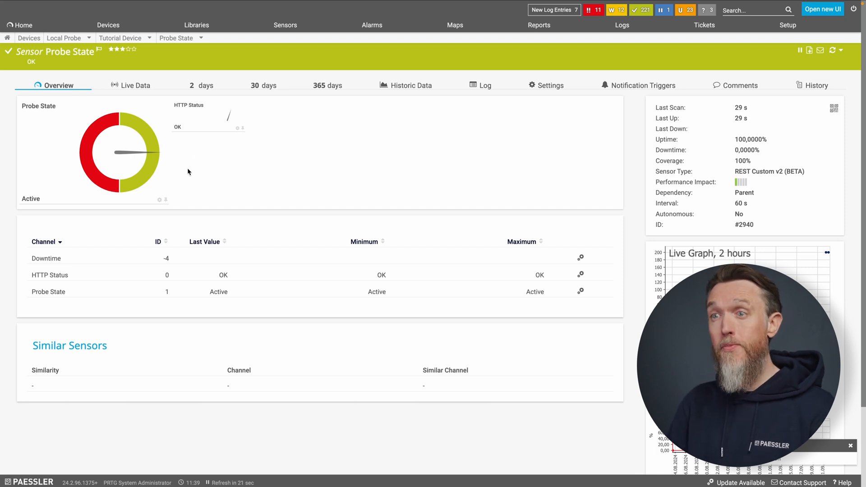
{"action": "mouse_move", "coordinate": [54, 151]}
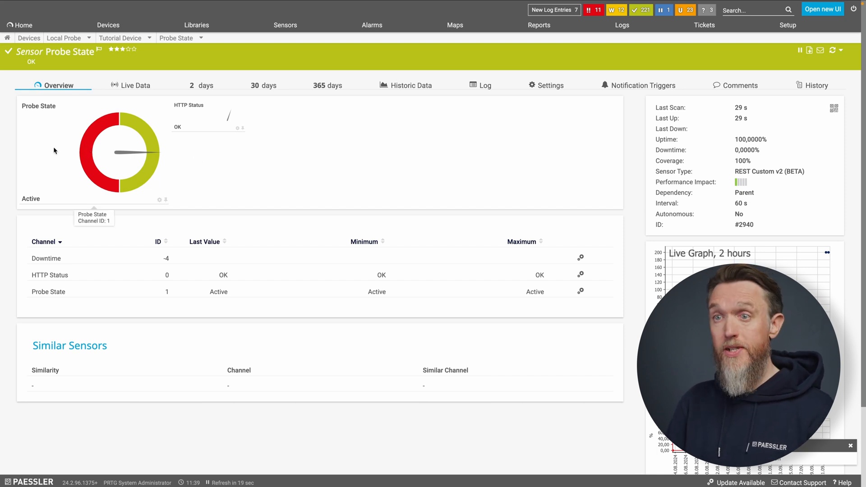
{"action": "mouse_move", "coordinate": [85, 144]}
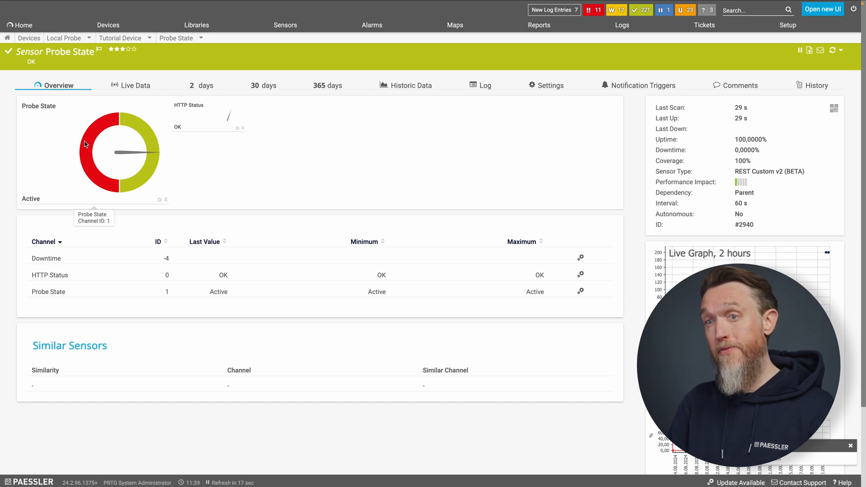
{"action": "mouse_move", "coordinate": [507, 165]}
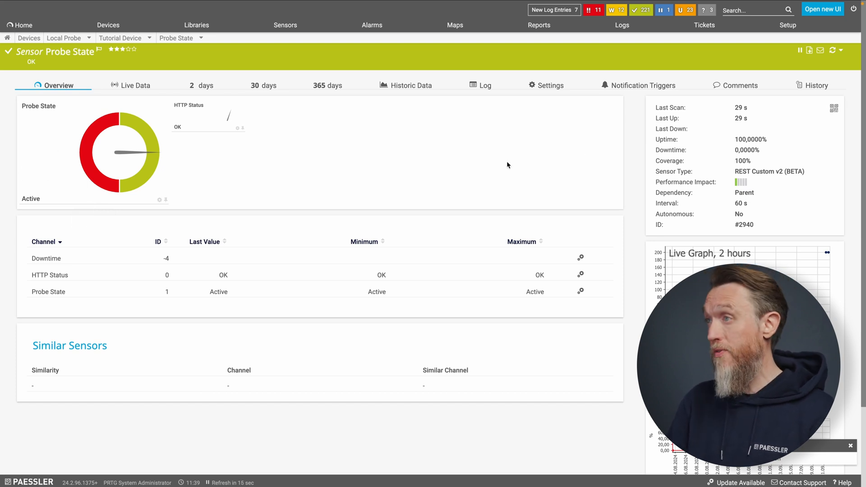
{"action": "mouse_move", "coordinate": [541, 40]}
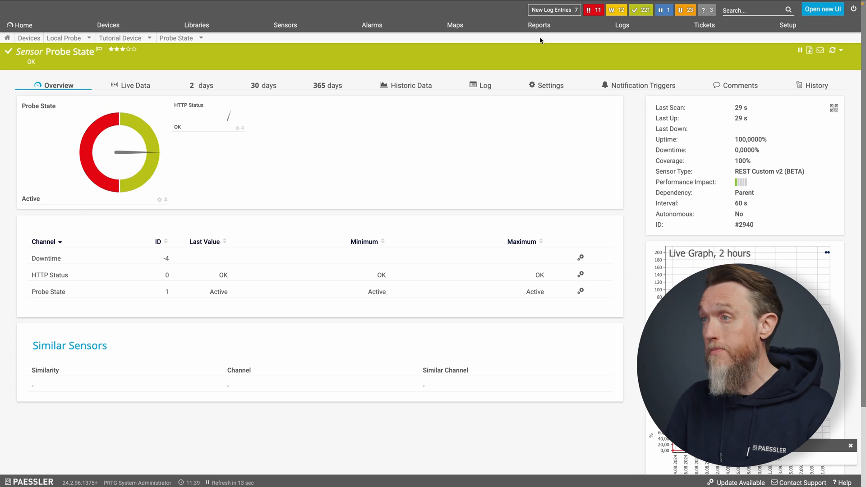
{"action": "mouse_move", "coordinate": [413, 141]}
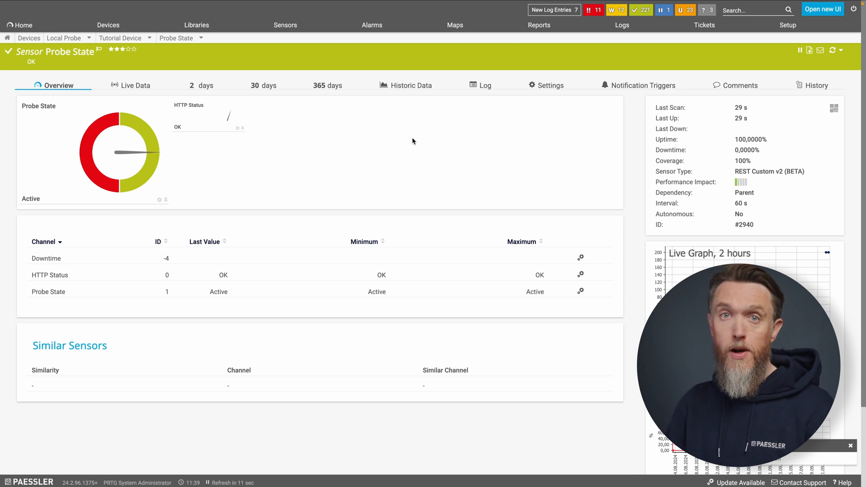